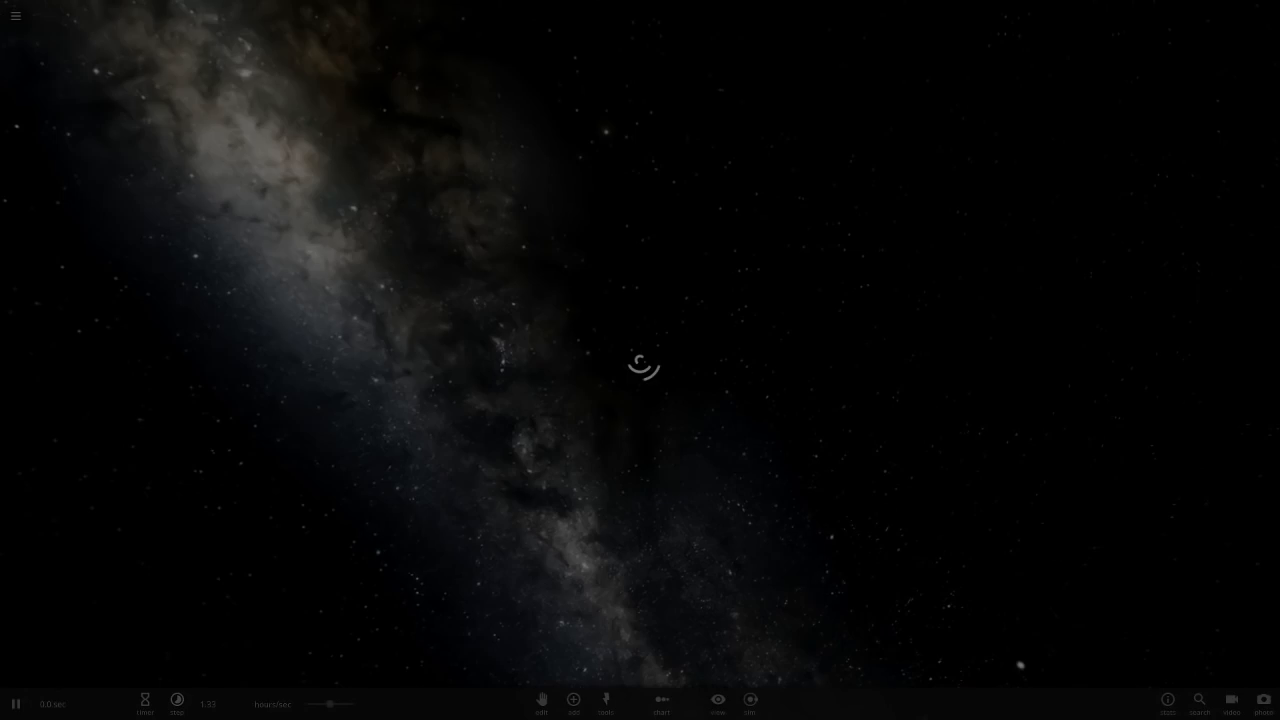
- Open the catalogue of addable stars, galaxies, black holes and balls
{"action": "left_click", "coordinate": [572, 700]}
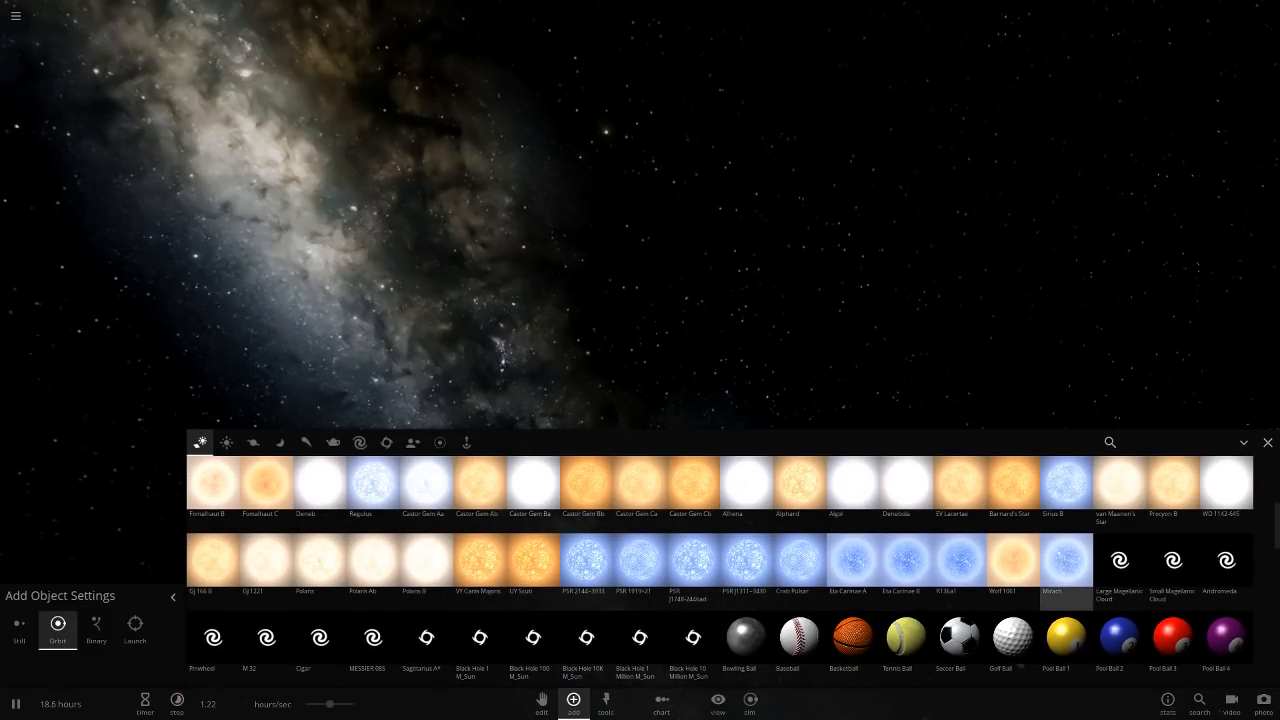
{"action": "mouse_move", "coordinate": [1065, 560]}
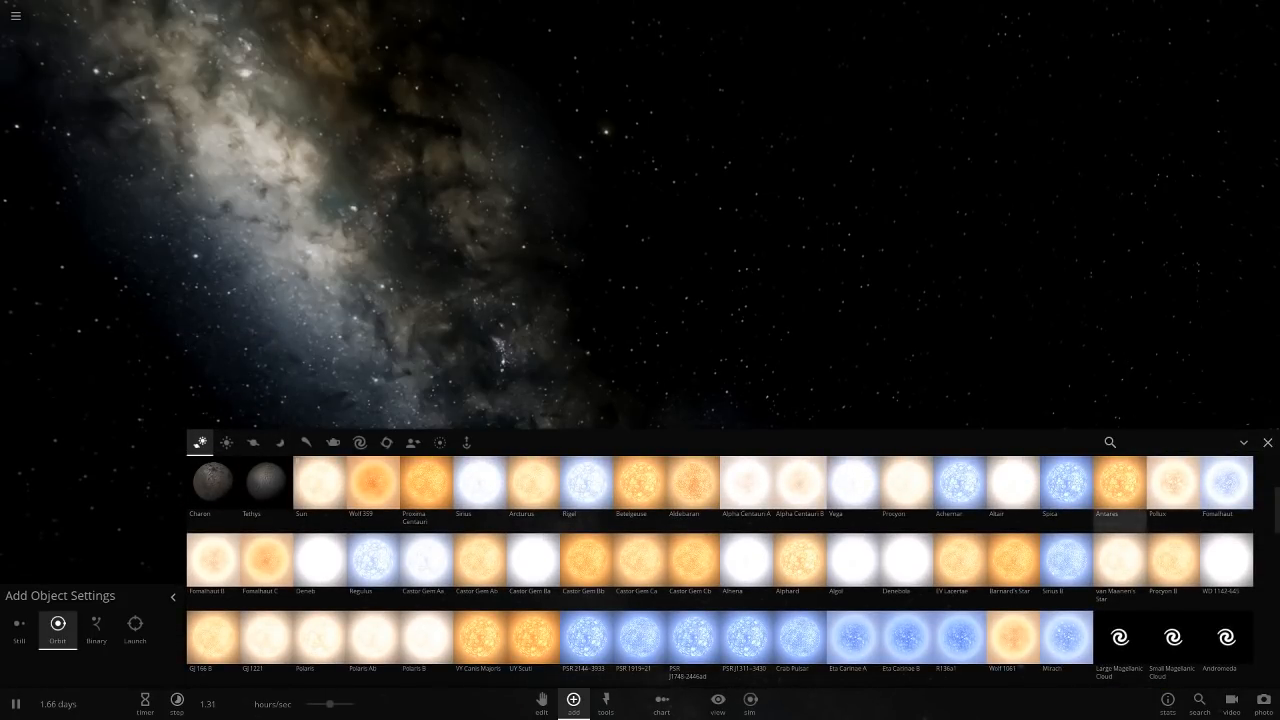
{"action": "mouse_move", "coordinate": [905, 483]}
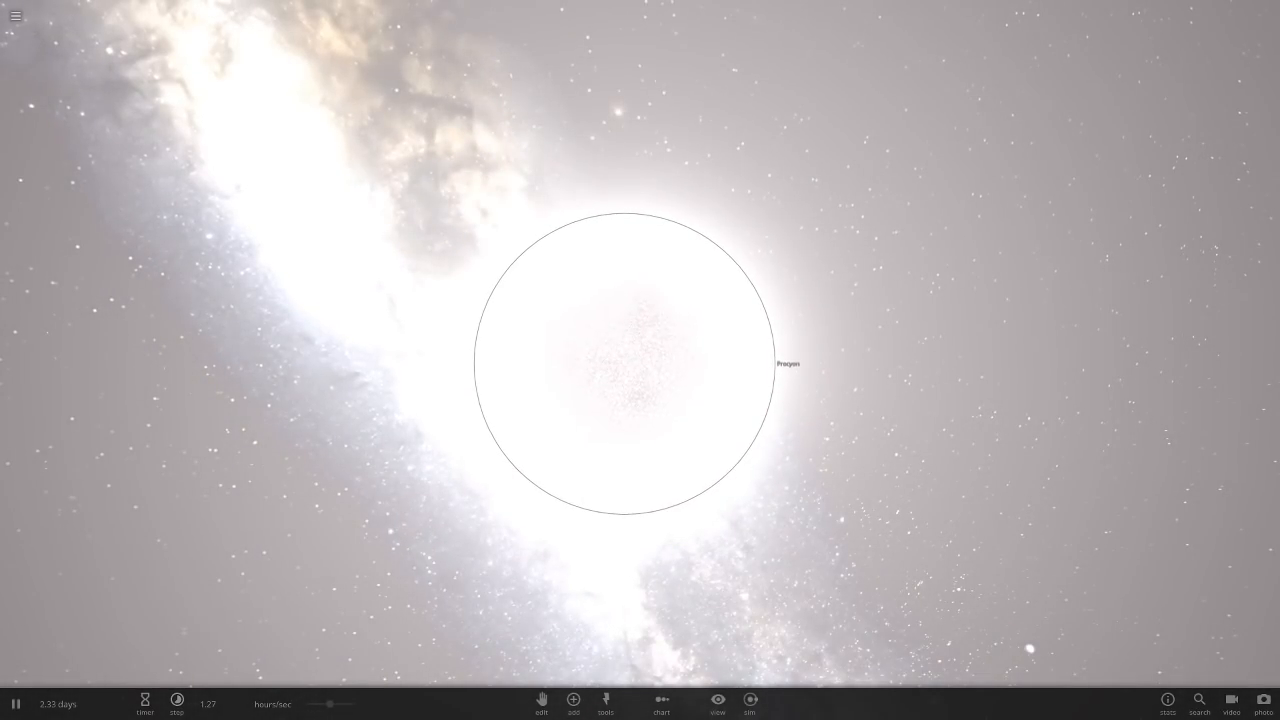
- Select the Procyon star and rename it Aether in its properties
{"action": "left_click", "coordinate": [630, 365]}
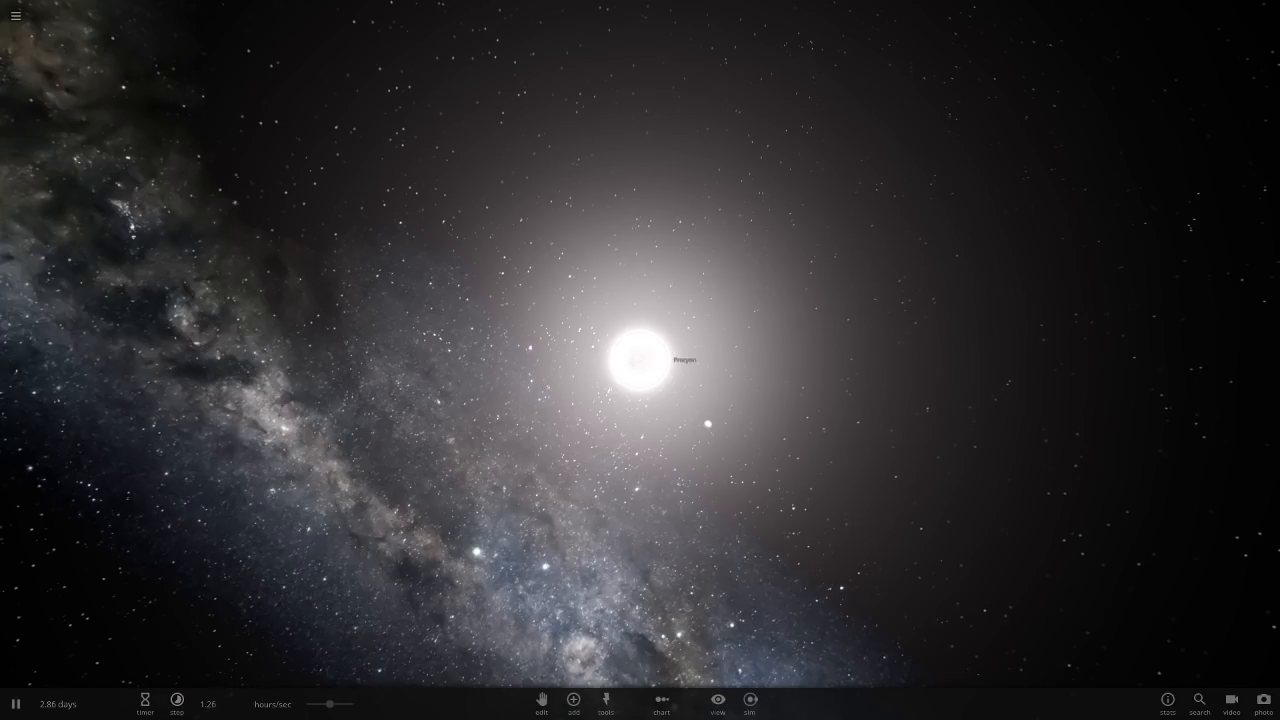
{"action": "left_click", "coordinate": [633, 360]}
{"action": "type", "text": "Aemer"}
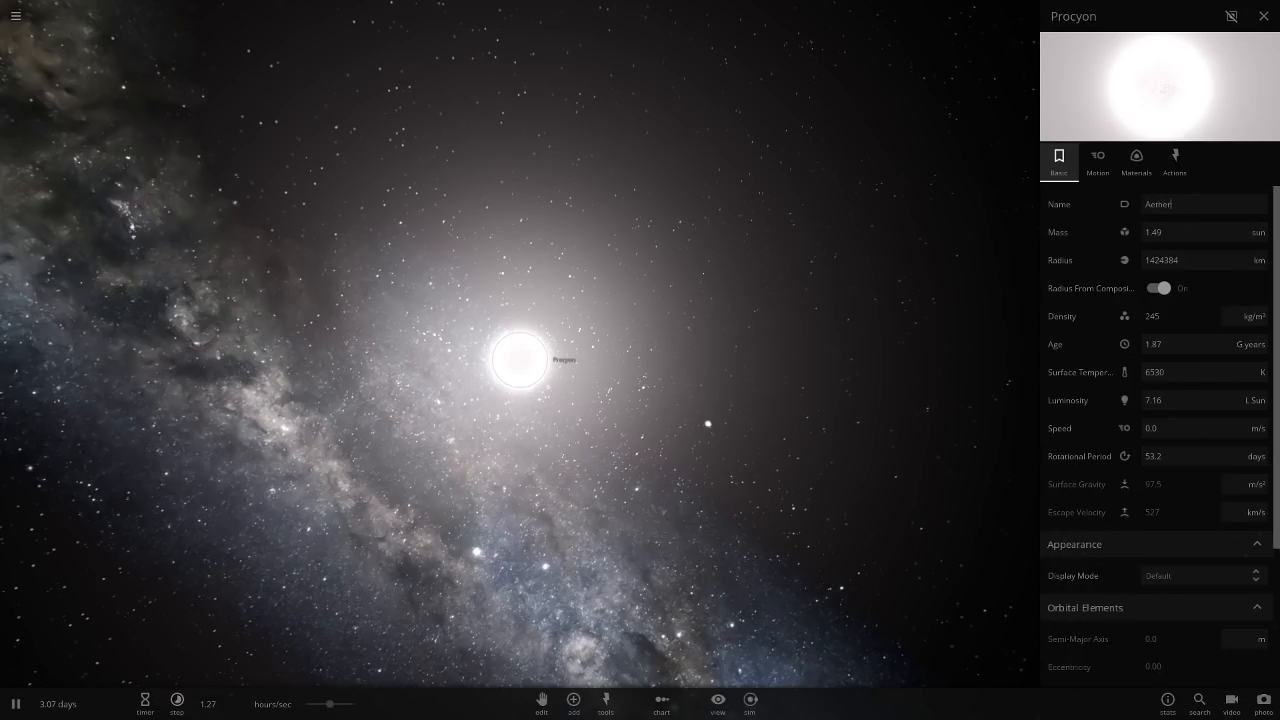
{"action": "left_click", "coordinate": [1262, 16]}
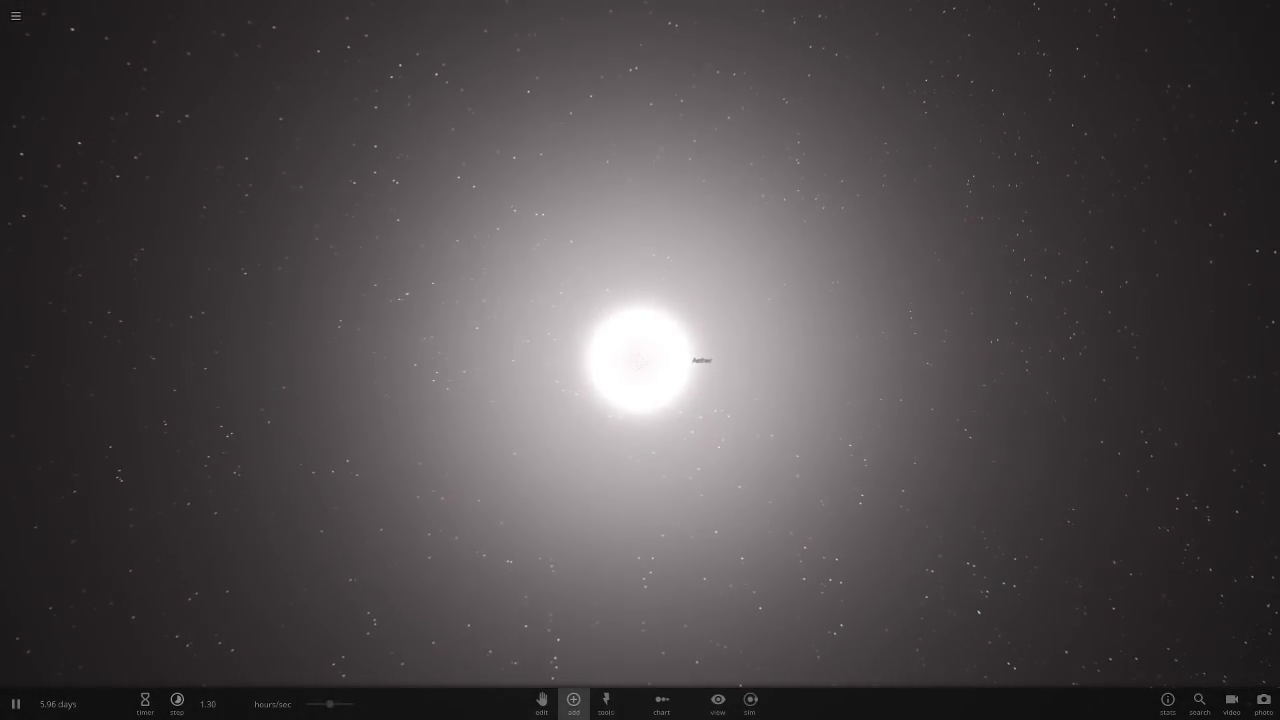
- Turn on the Habitable Zone display around Aether
{"action": "left_click", "coordinate": [573, 702]}
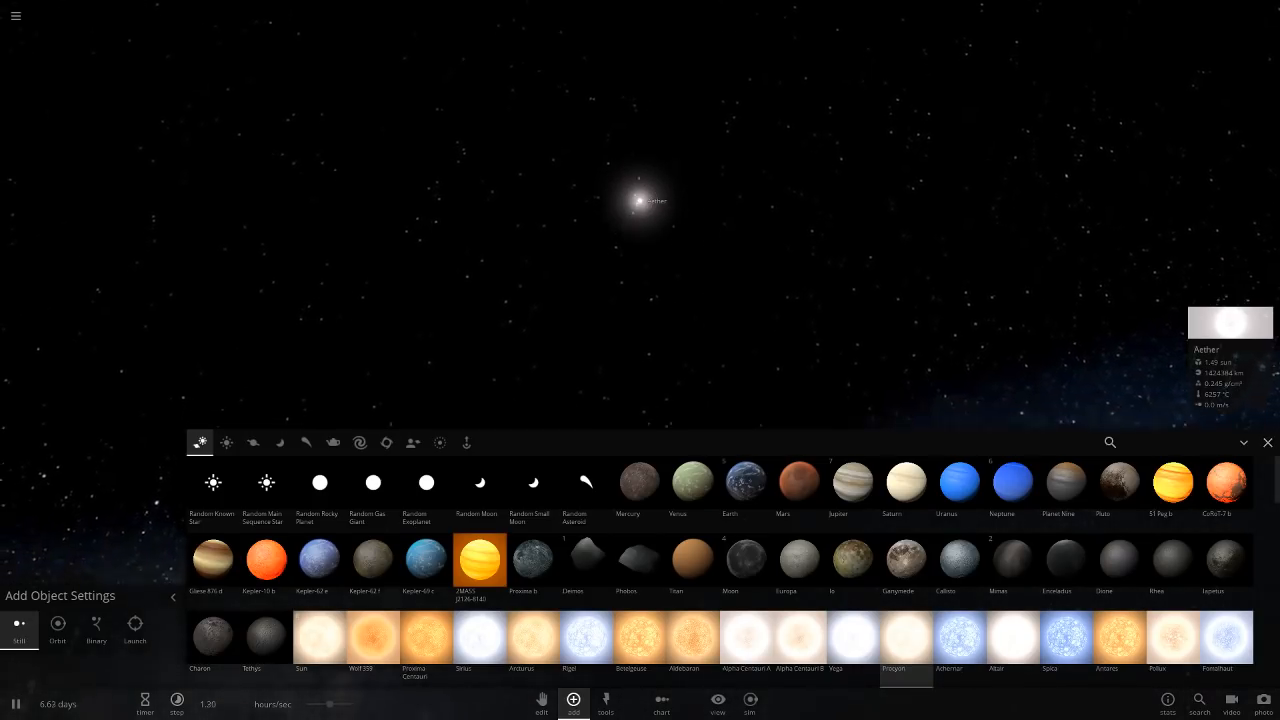
{"action": "left_click", "coordinate": [359, 442]}
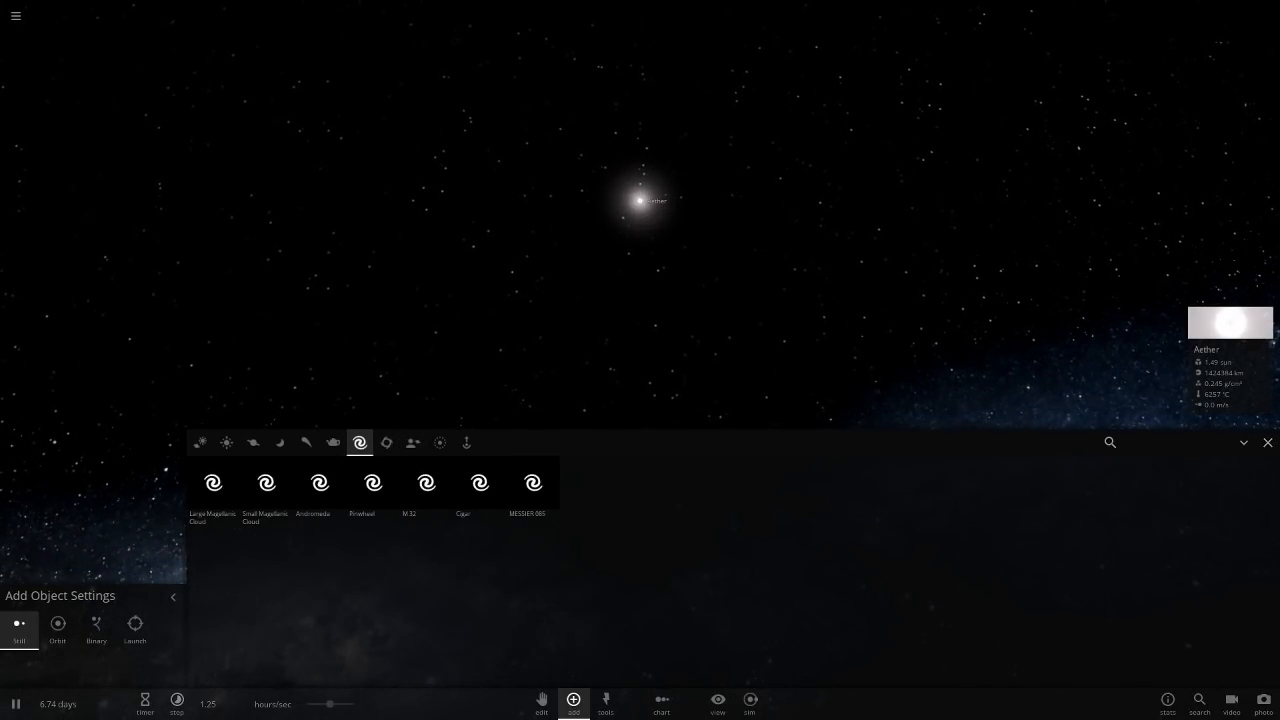
{"action": "left_click", "coordinate": [717, 703]}
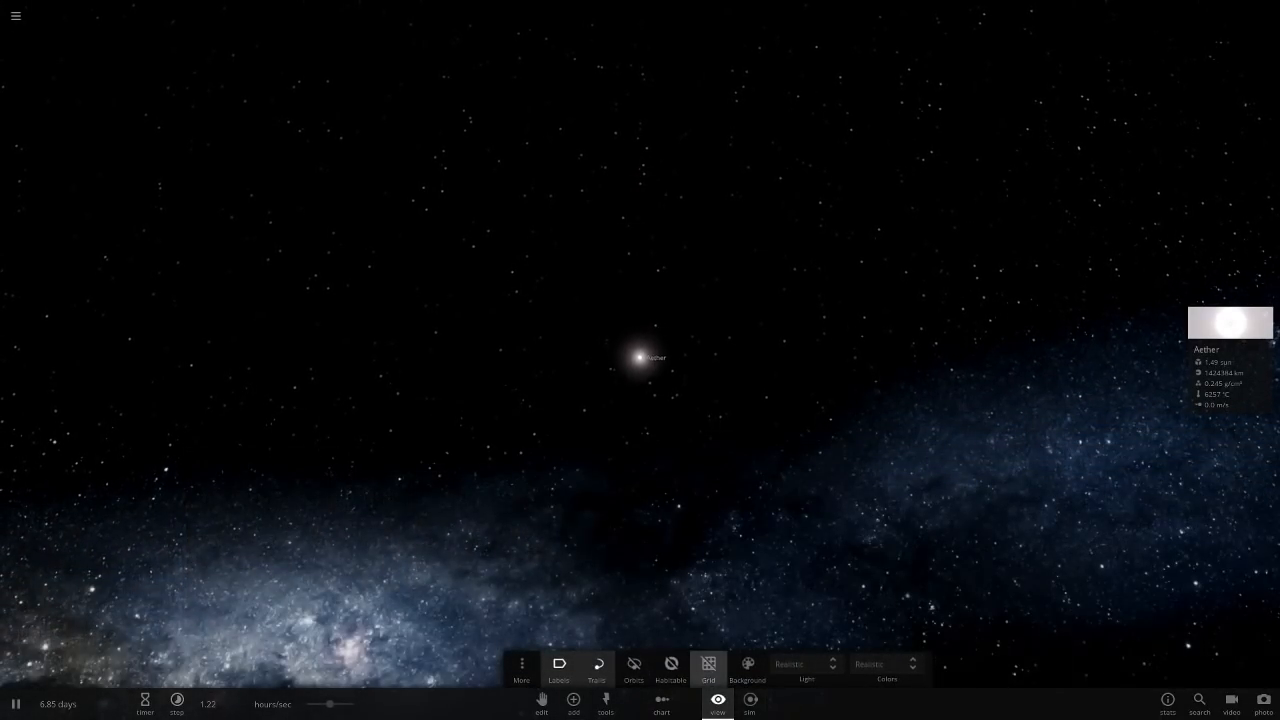
{"action": "left_click", "coordinate": [670, 665]}
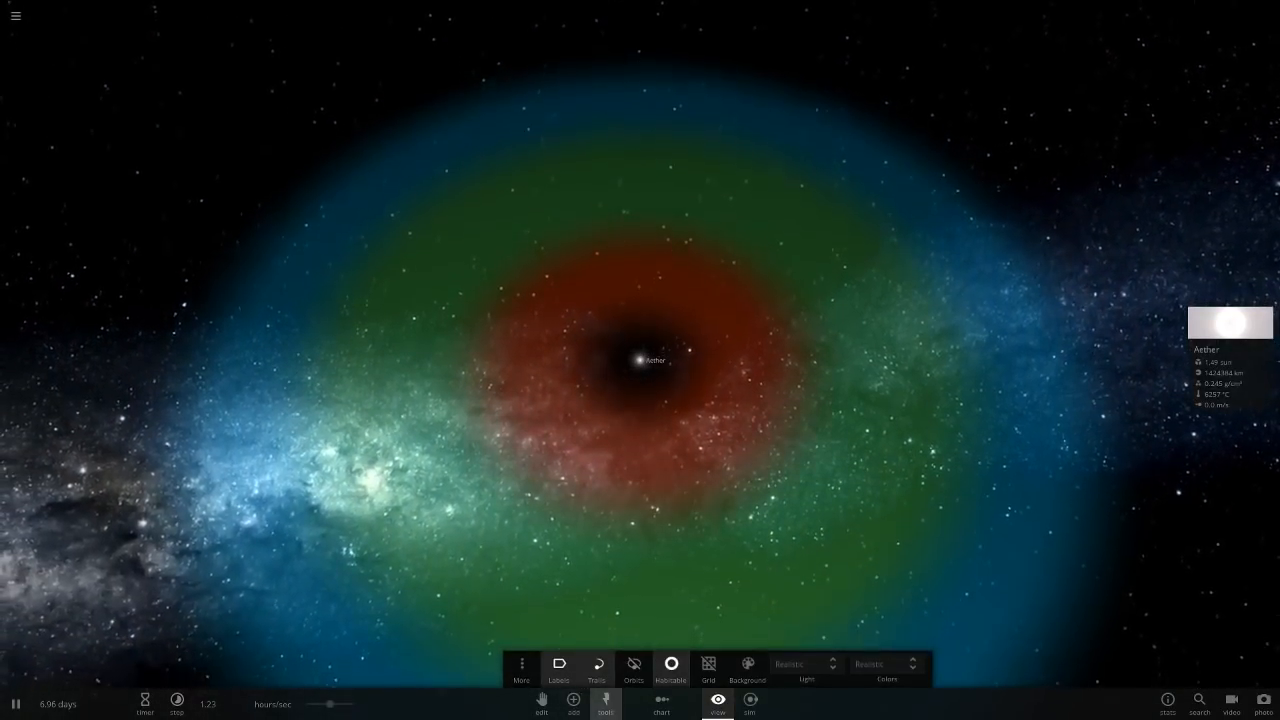
- Browse the catalogue of user-made planets
{"action": "left_click", "coordinate": [569, 711]}
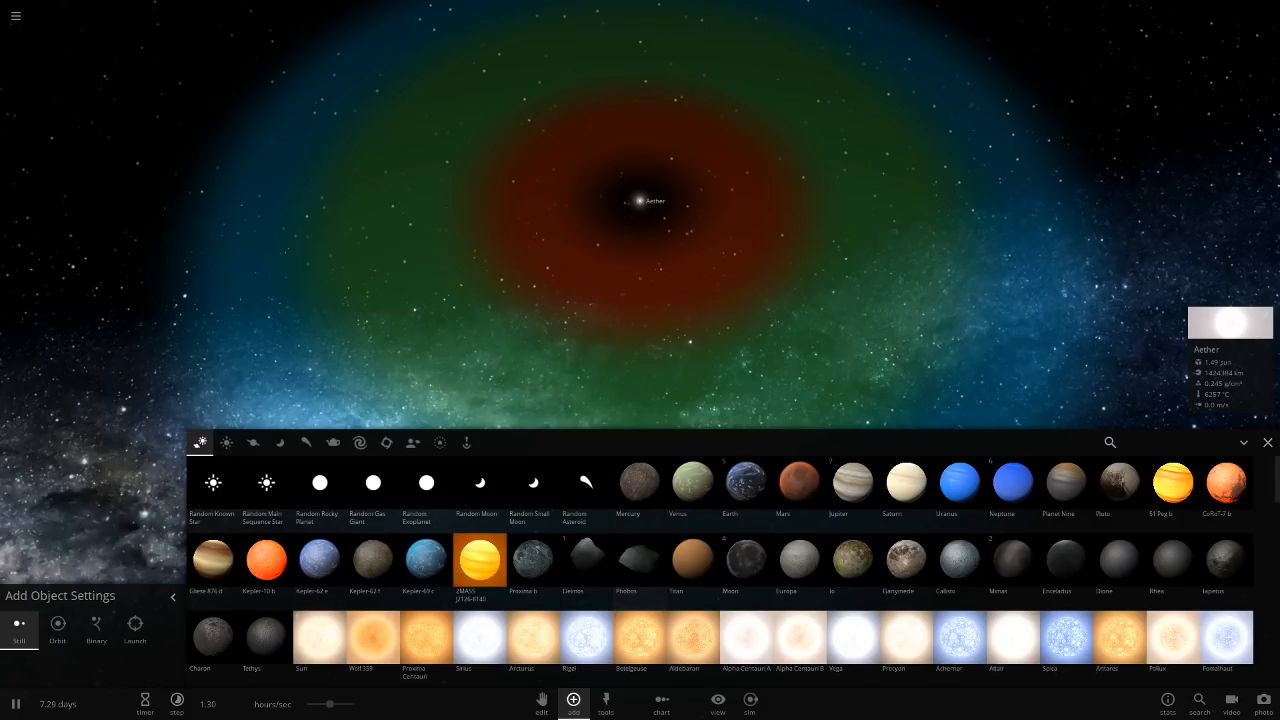
{"action": "mouse_move", "coordinate": [586, 562]}
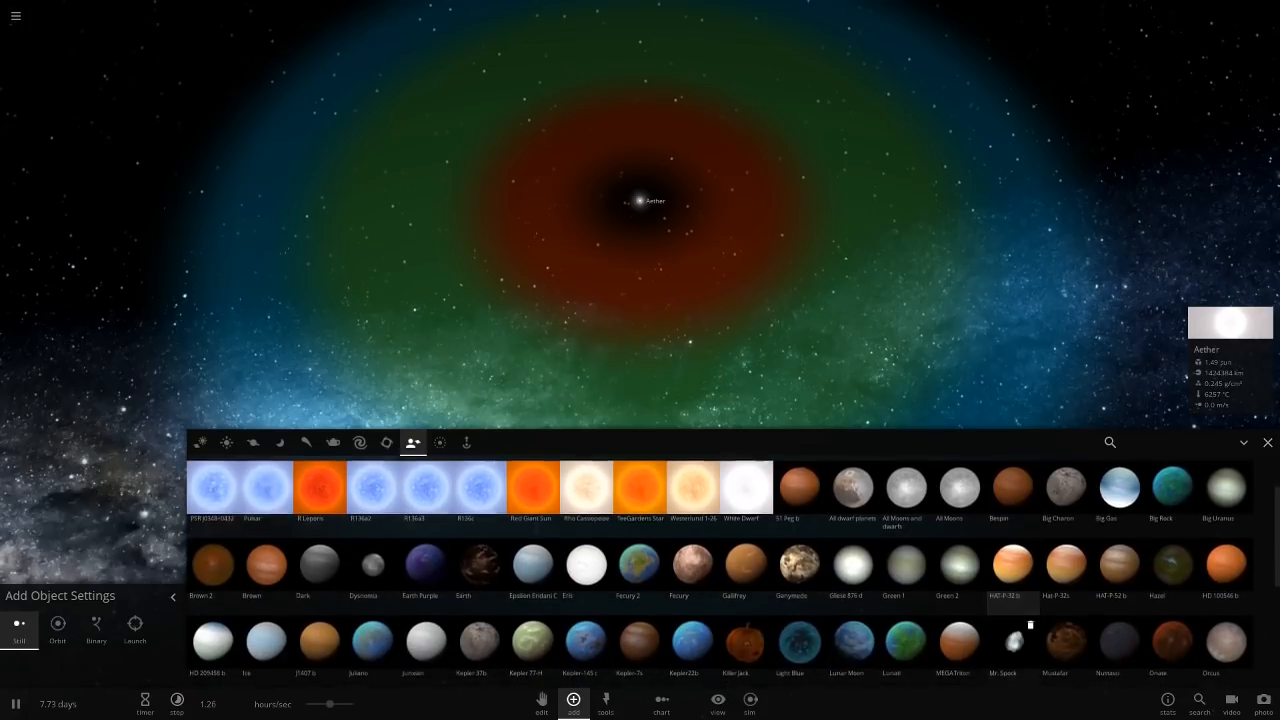
{"action": "scroll", "scroll_direction": "down", "scroll_amount": 3}
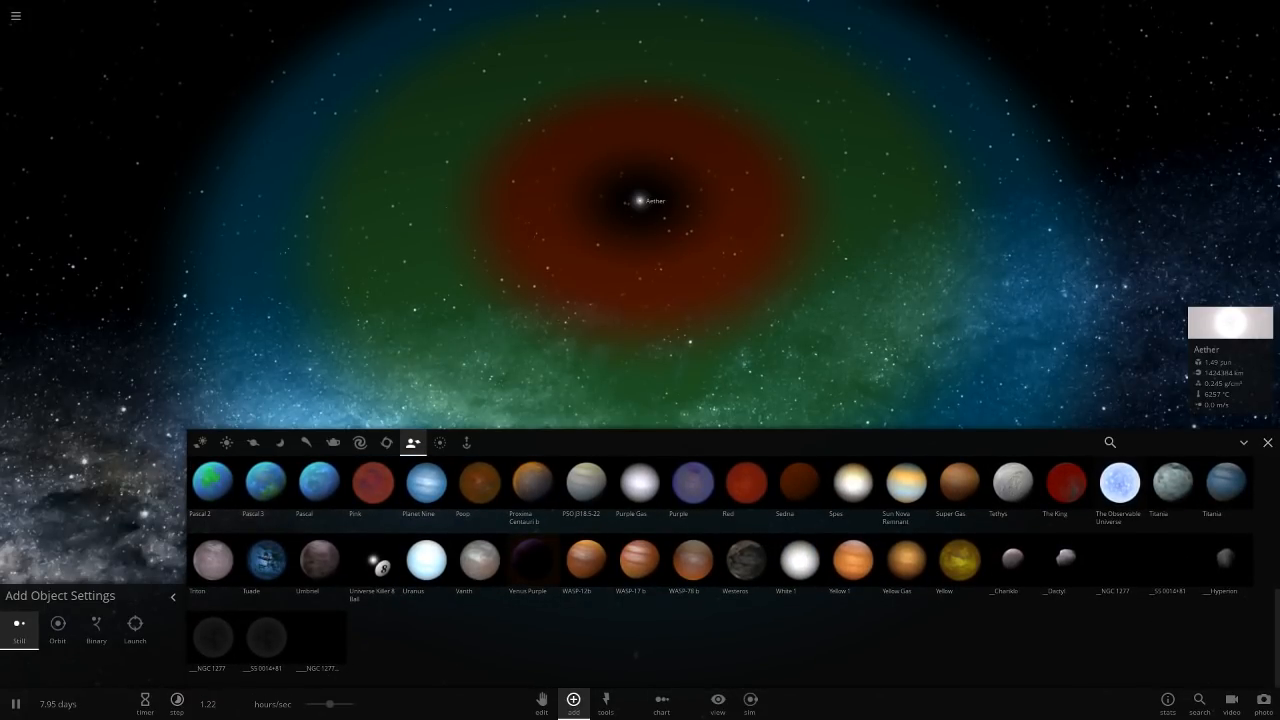
{"action": "mouse_move", "coordinate": [799, 481]}
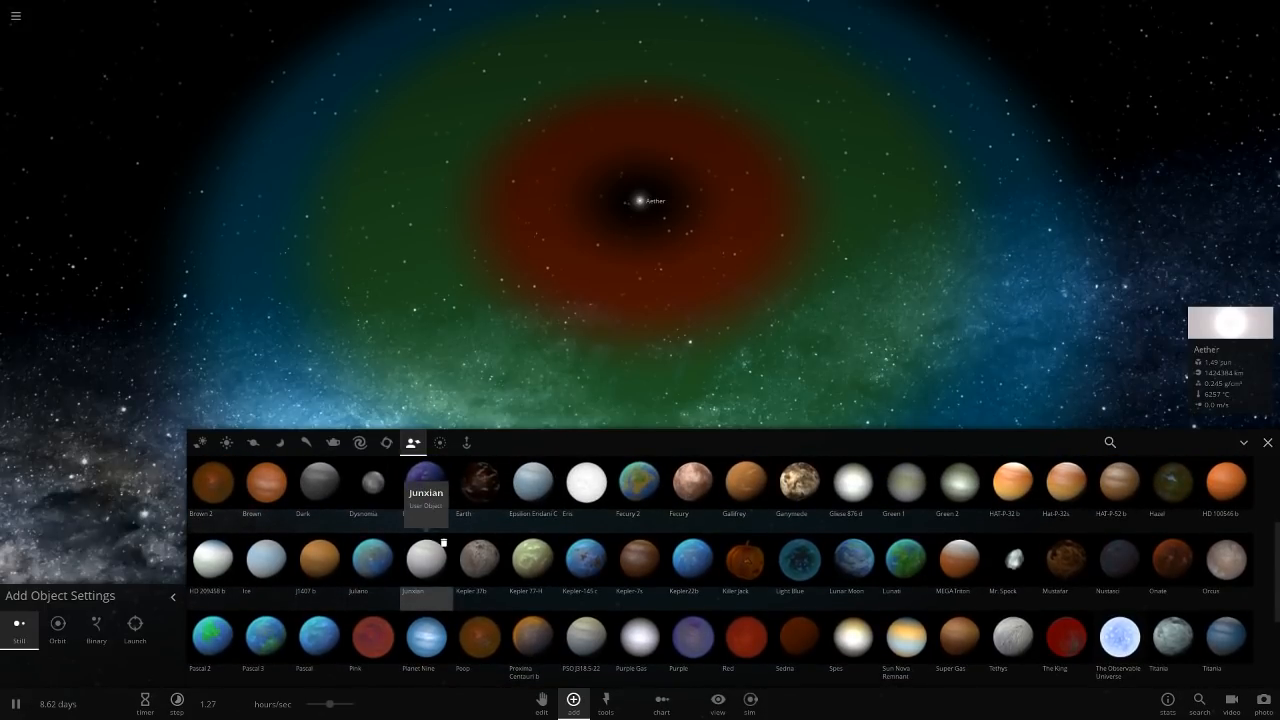
{"action": "scroll", "scroll_direction": "down", "scroll_amount": 3}
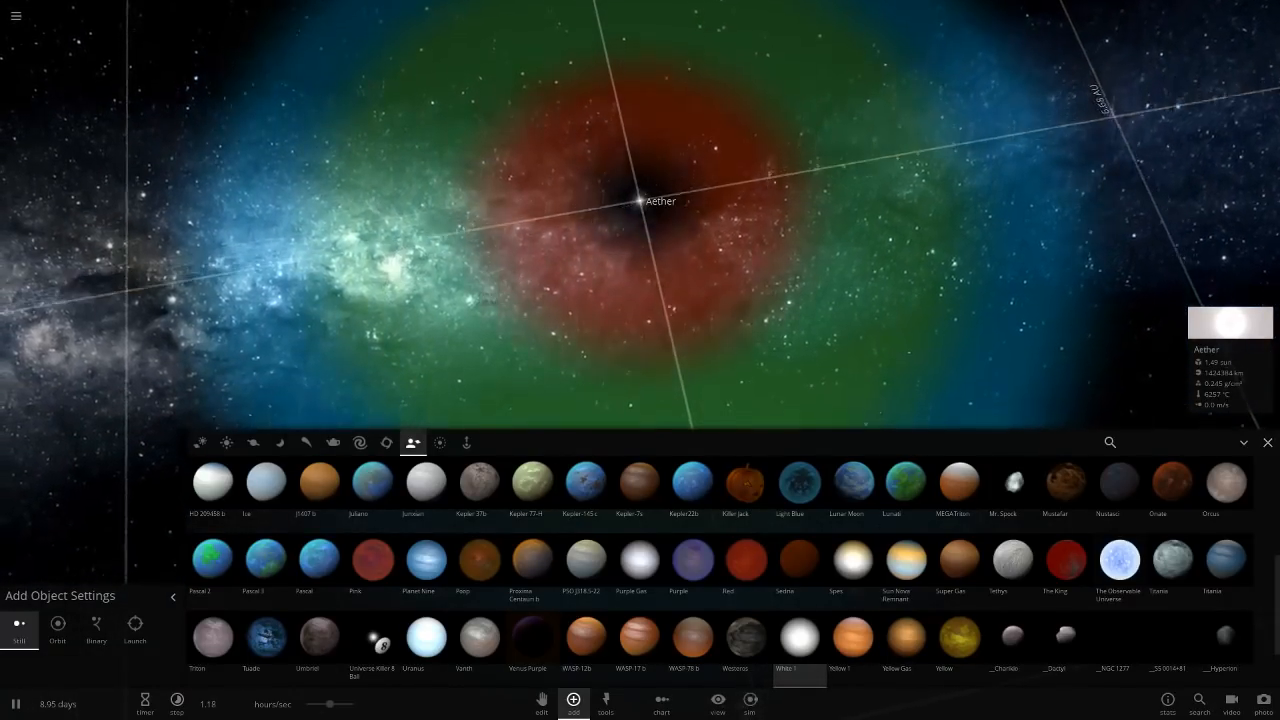
- Place the White 1 planet around Aether and raise its albedo to 0.56
{"action": "left_click", "coordinate": [57, 628]}
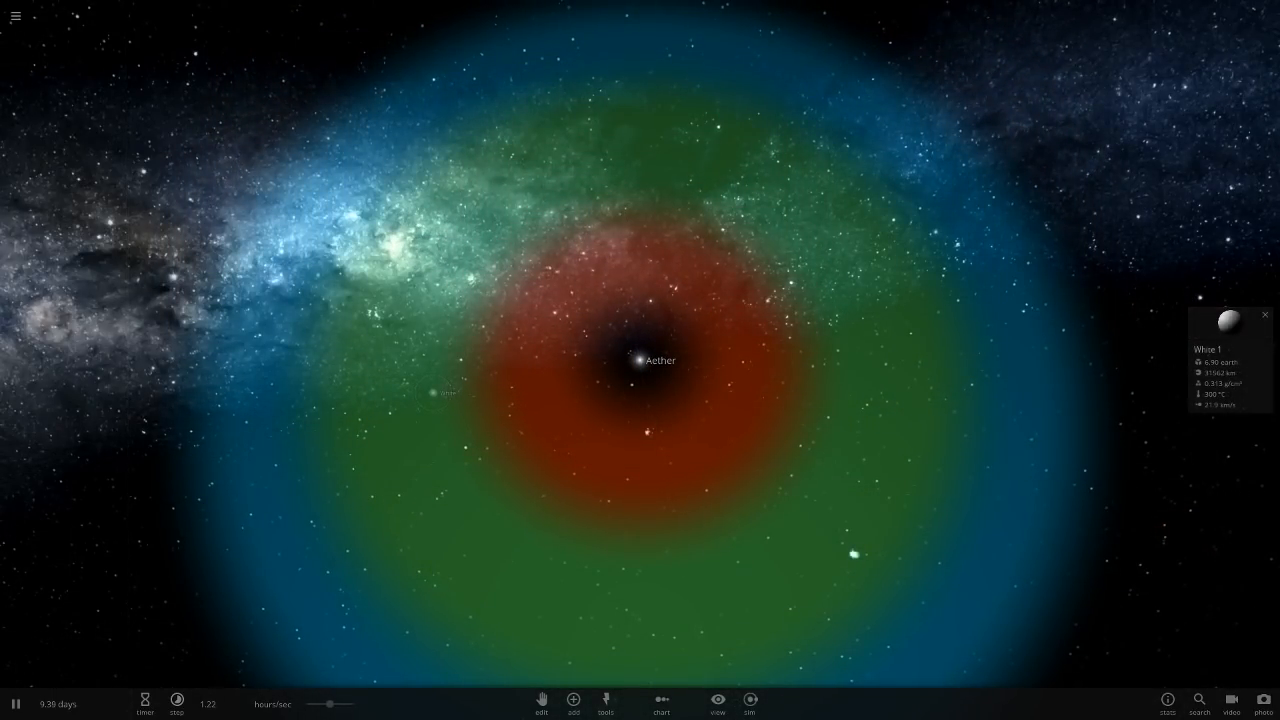
{"action": "left_click", "coordinate": [1227, 323]}
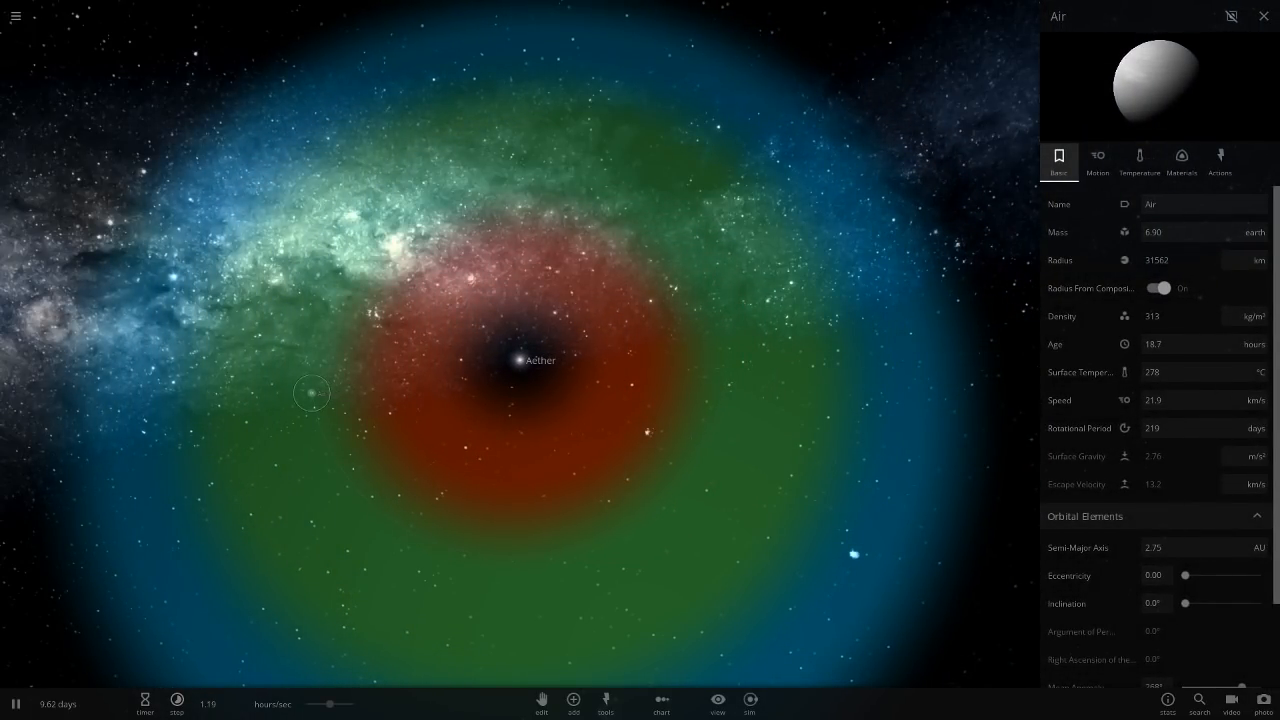
{"action": "left_click", "coordinate": [1181, 160]}
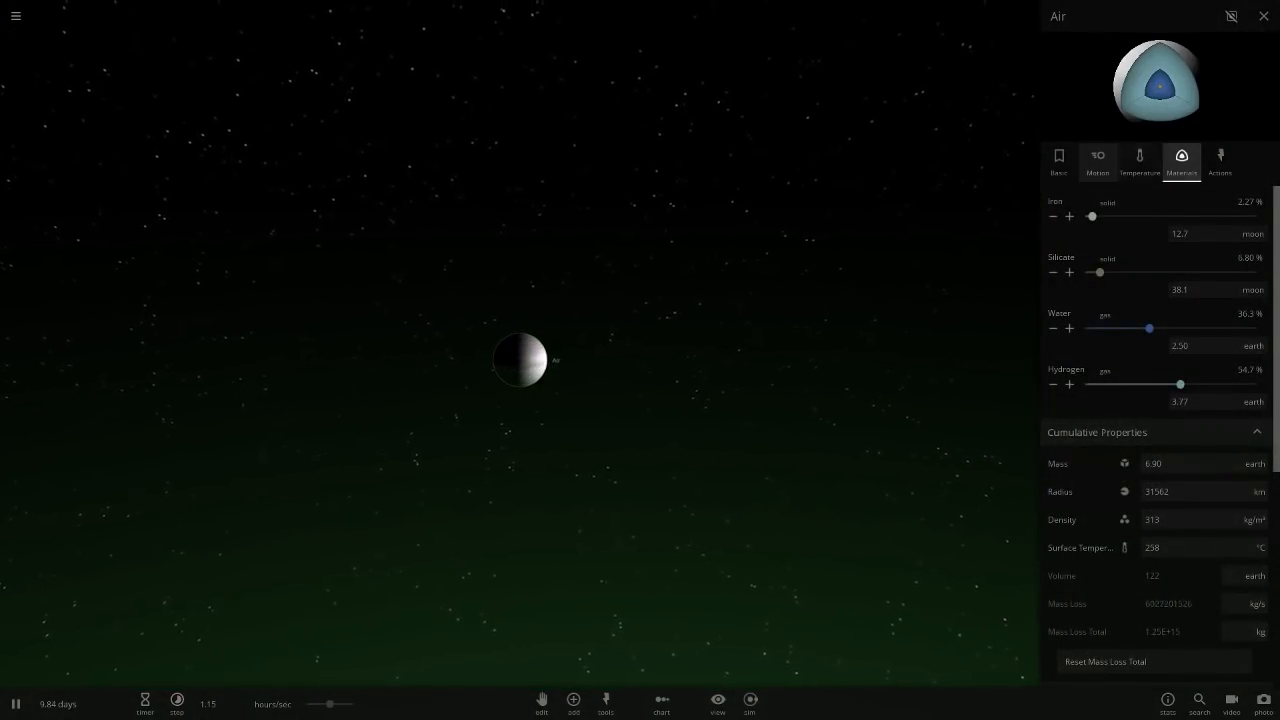
{"action": "left_click", "coordinate": [1139, 160]}
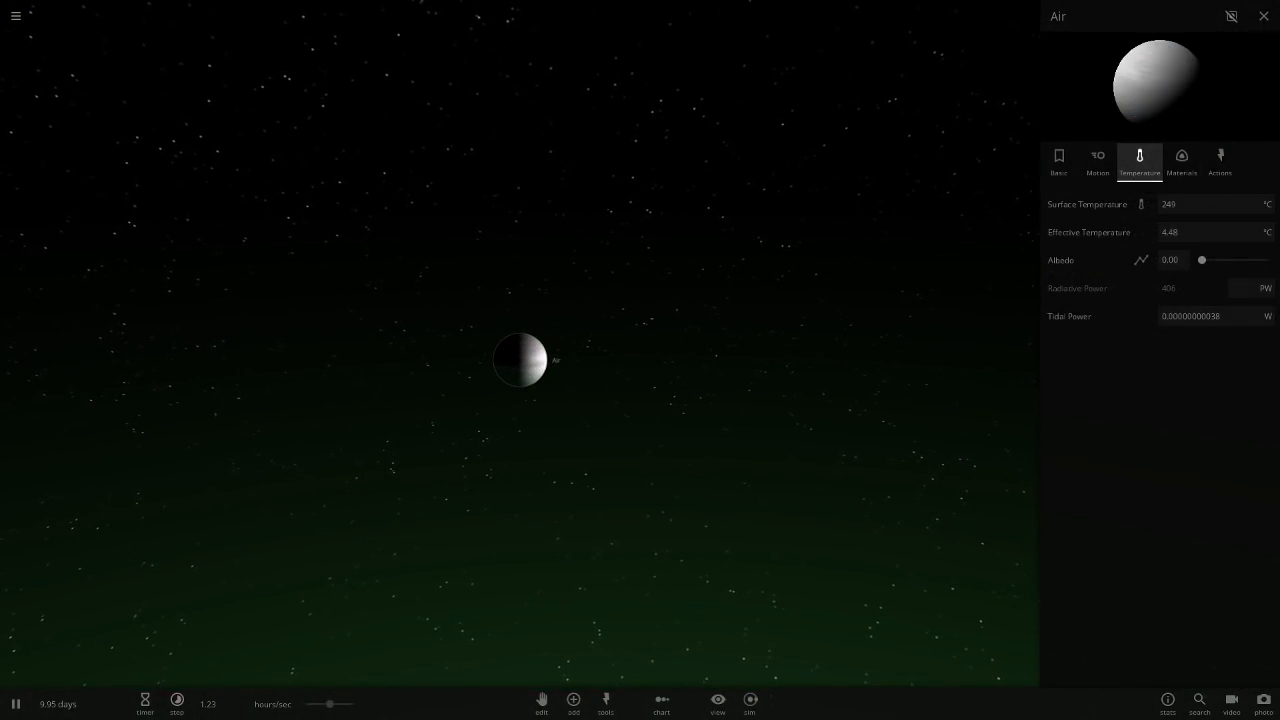
{"action": "left_click_drag", "start_coordinate": [1202, 260], "coordinate": [1238, 260]}
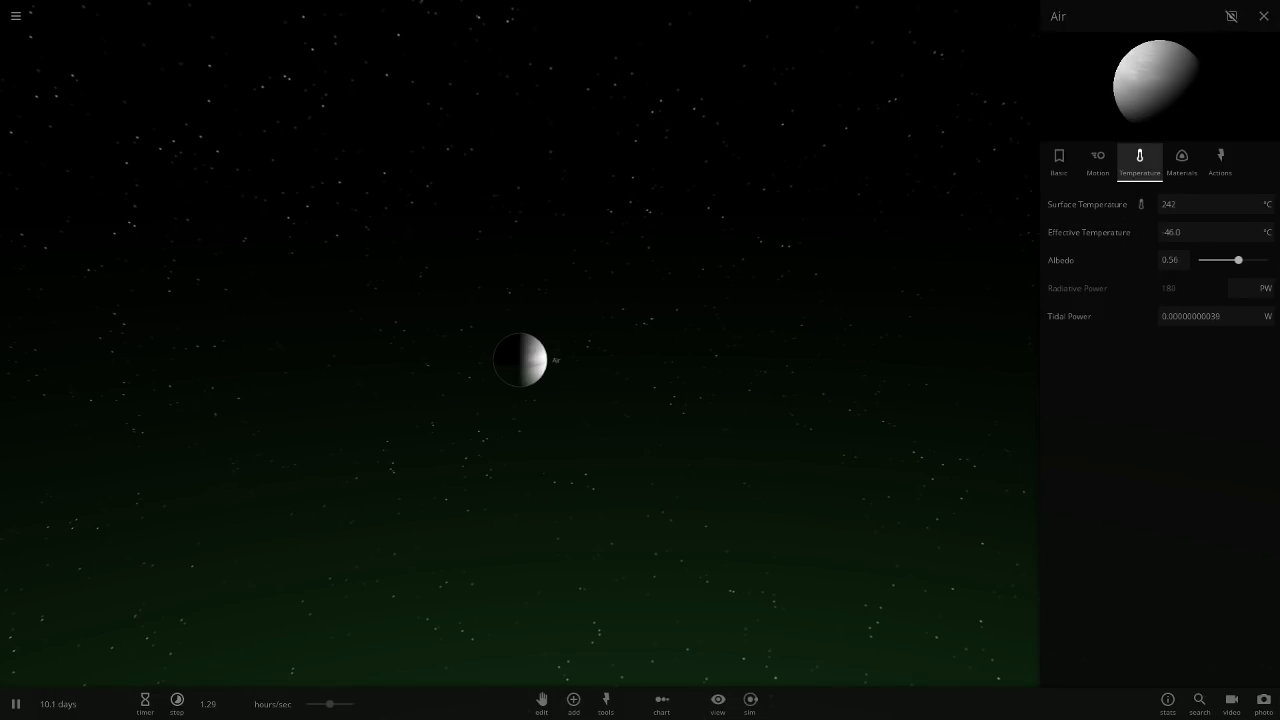
{"action": "left_click", "coordinate": [1181, 160]}
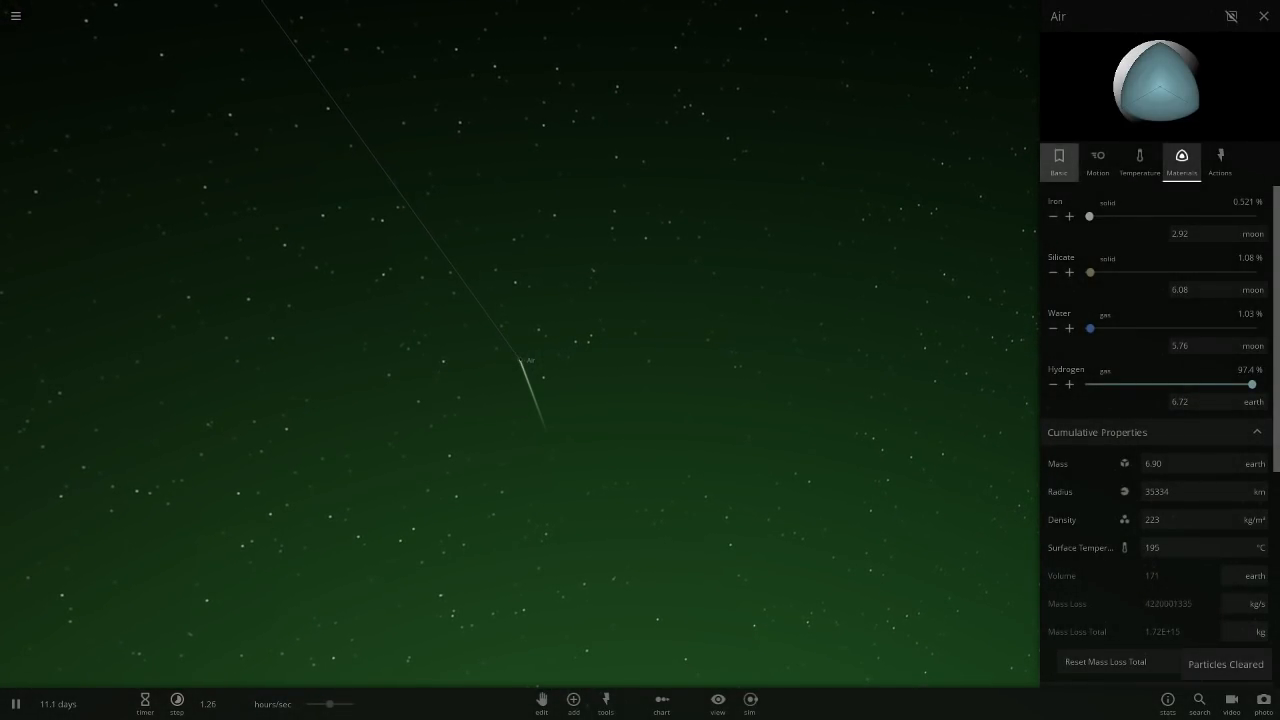
- Review the planet's motion settings, with a one-day rotation period
{"action": "left_click", "coordinate": [1097, 160]}
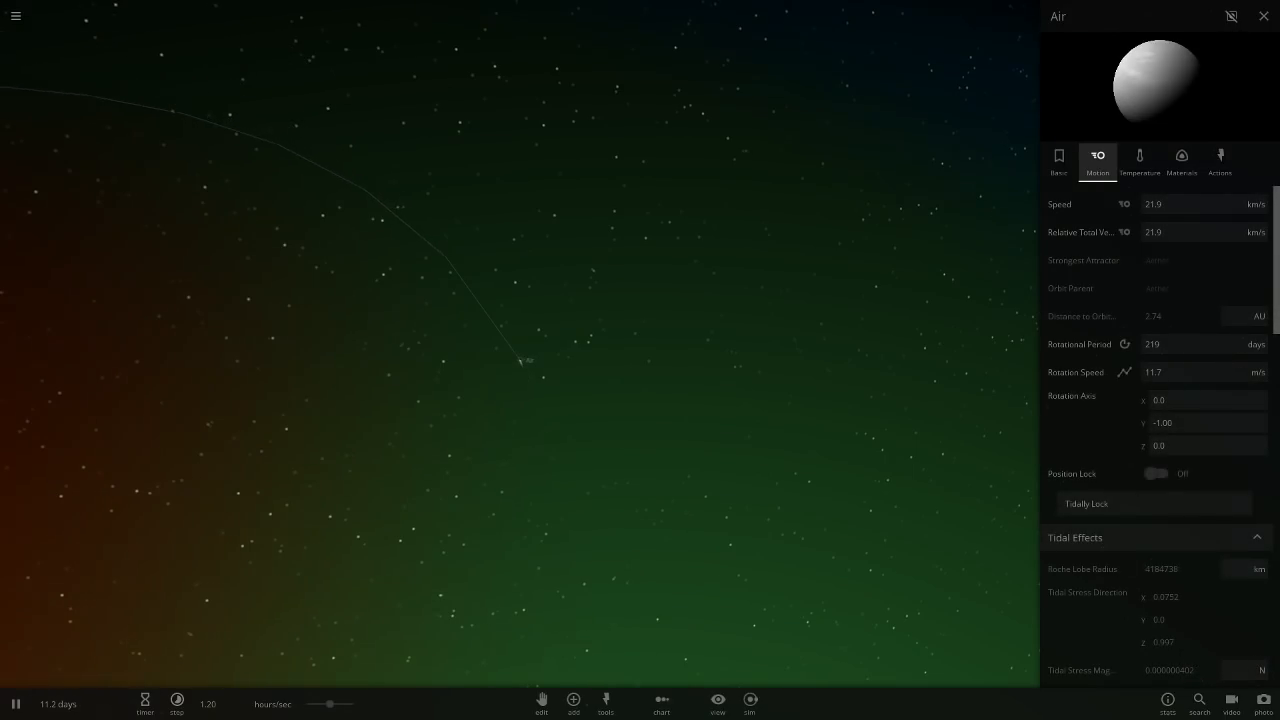
{"action": "scroll", "scroll_direction": "down", "scroll_amount": 3}
{"action": "type", "text": "1"}
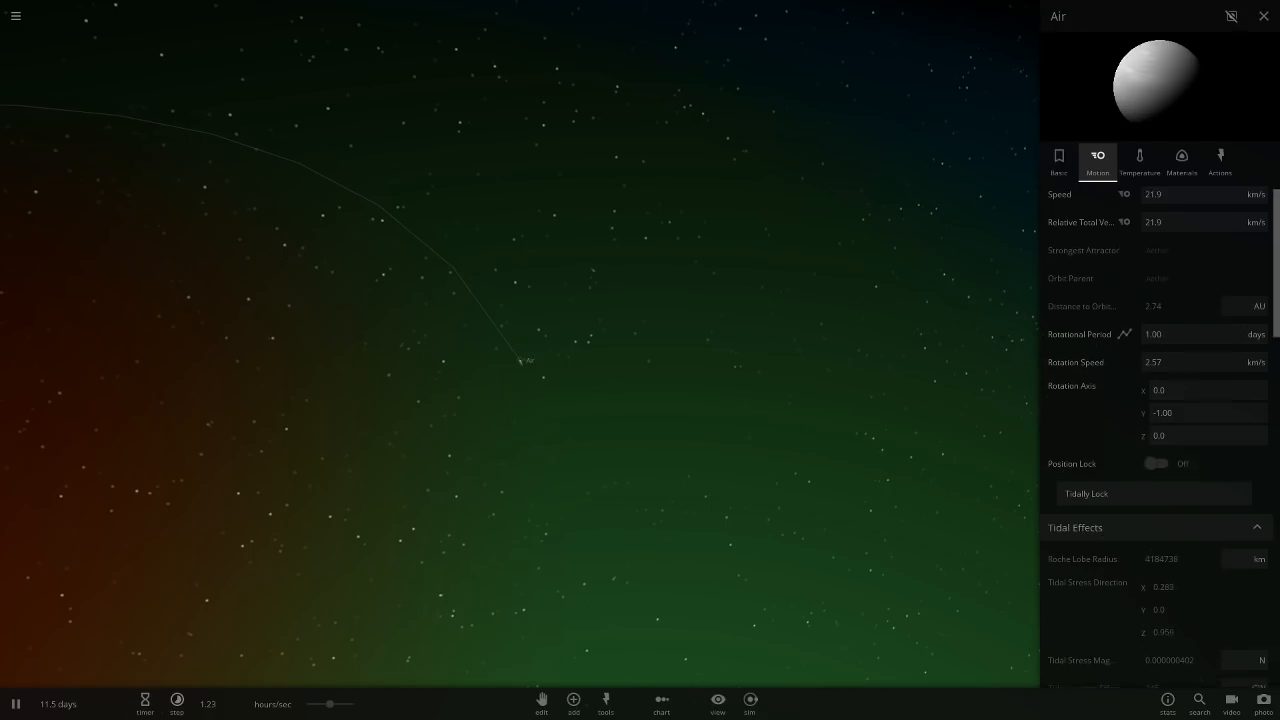
{"action": "scroll", "scroll_direction": "down", "scroll_amount": 3}
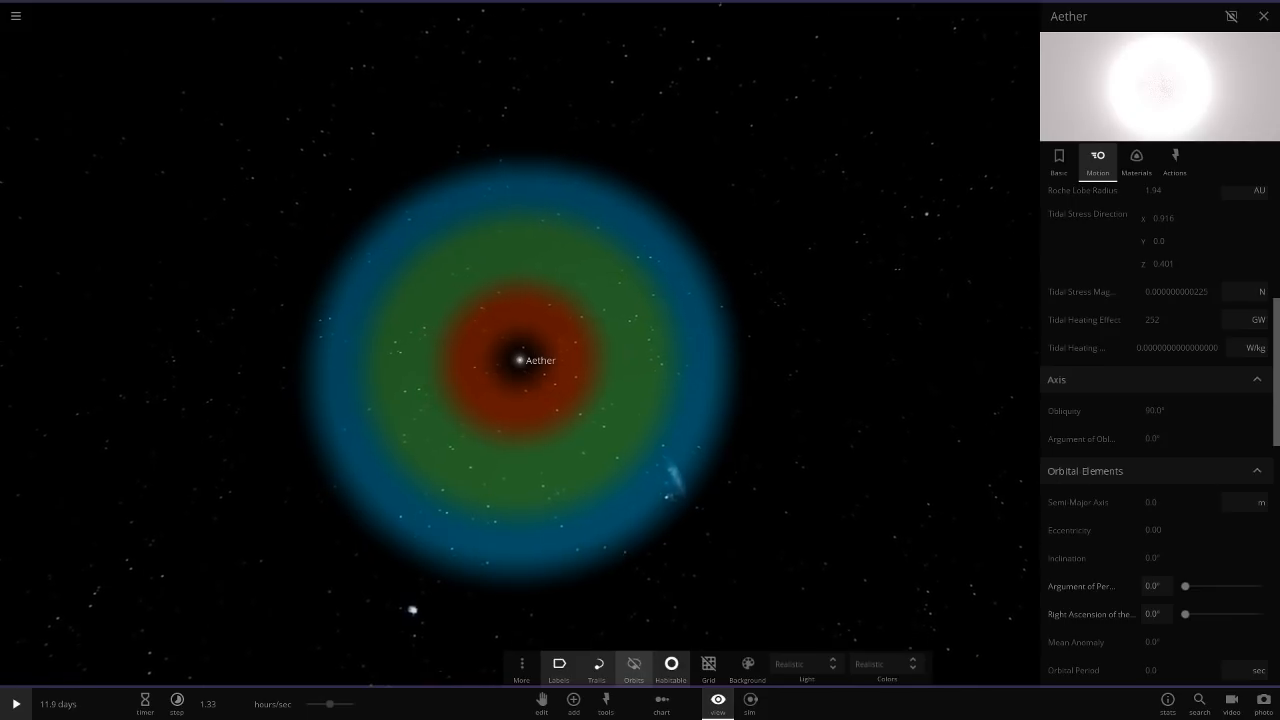
- Show orbit paths and place the Poop planet around Aether at 2.74 AU
{"action": "left_click", "coordinate": [633, 665]}
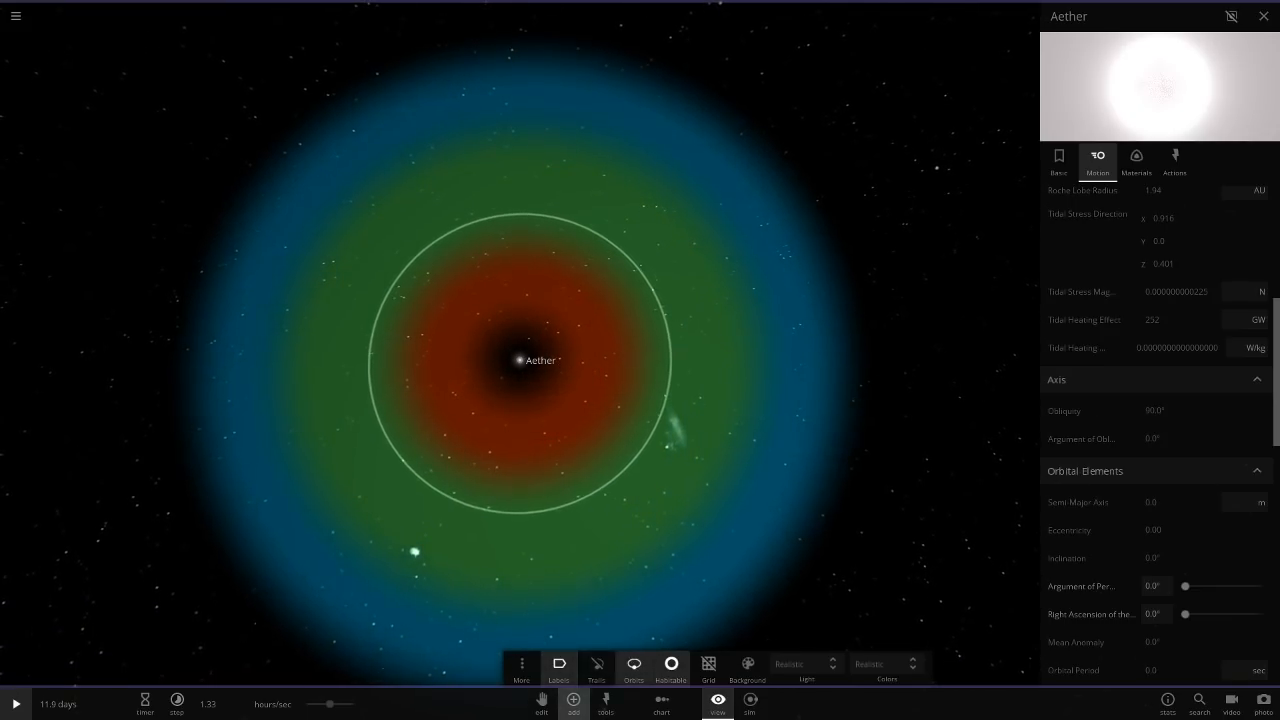
{"action": "left_click", "coordinate": [571, 702]}
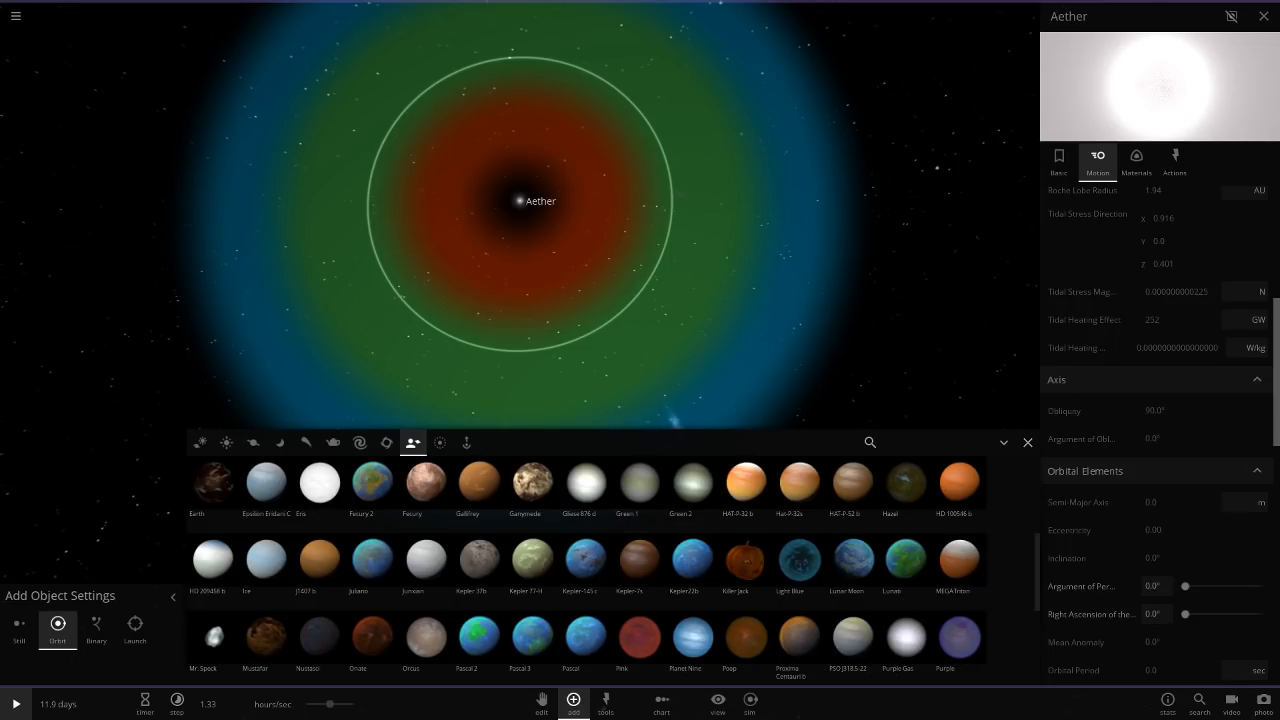
{"action": "scroll", "scroll_direction": "down", "scroll_amount": 3}
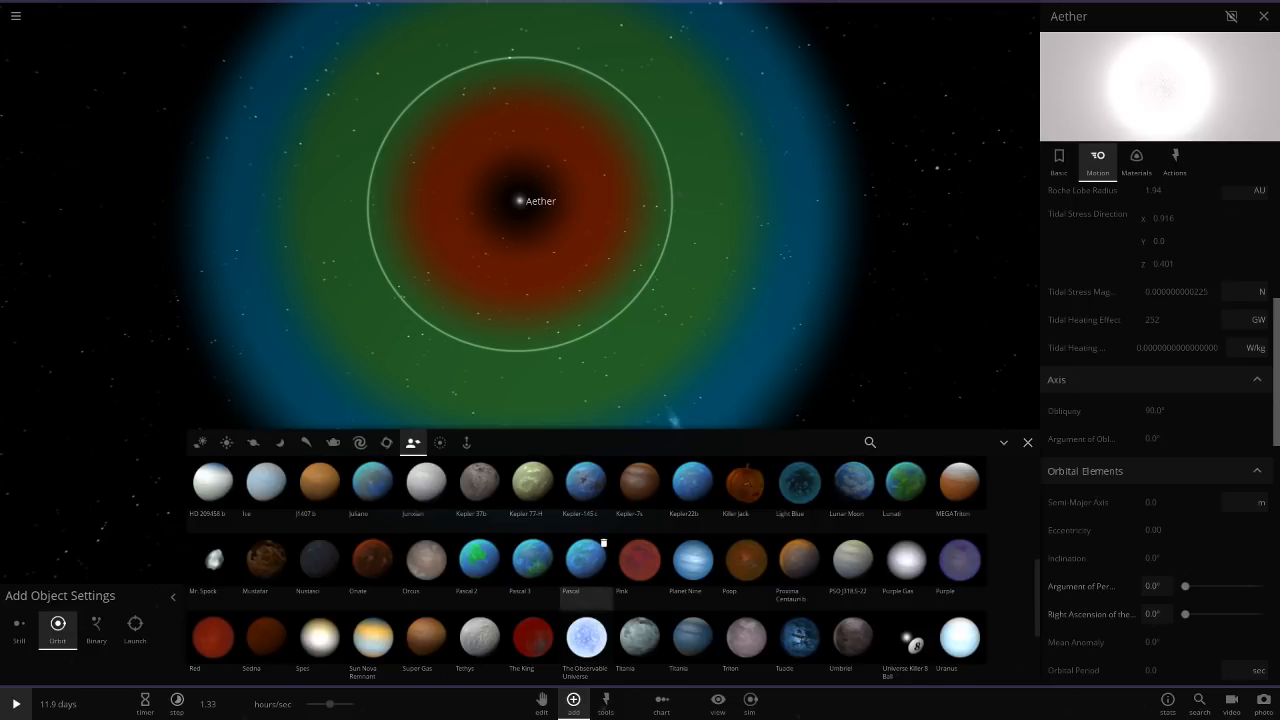
{"action": "scroll", "scroll_direction": "down", "scroll_amount": 3}
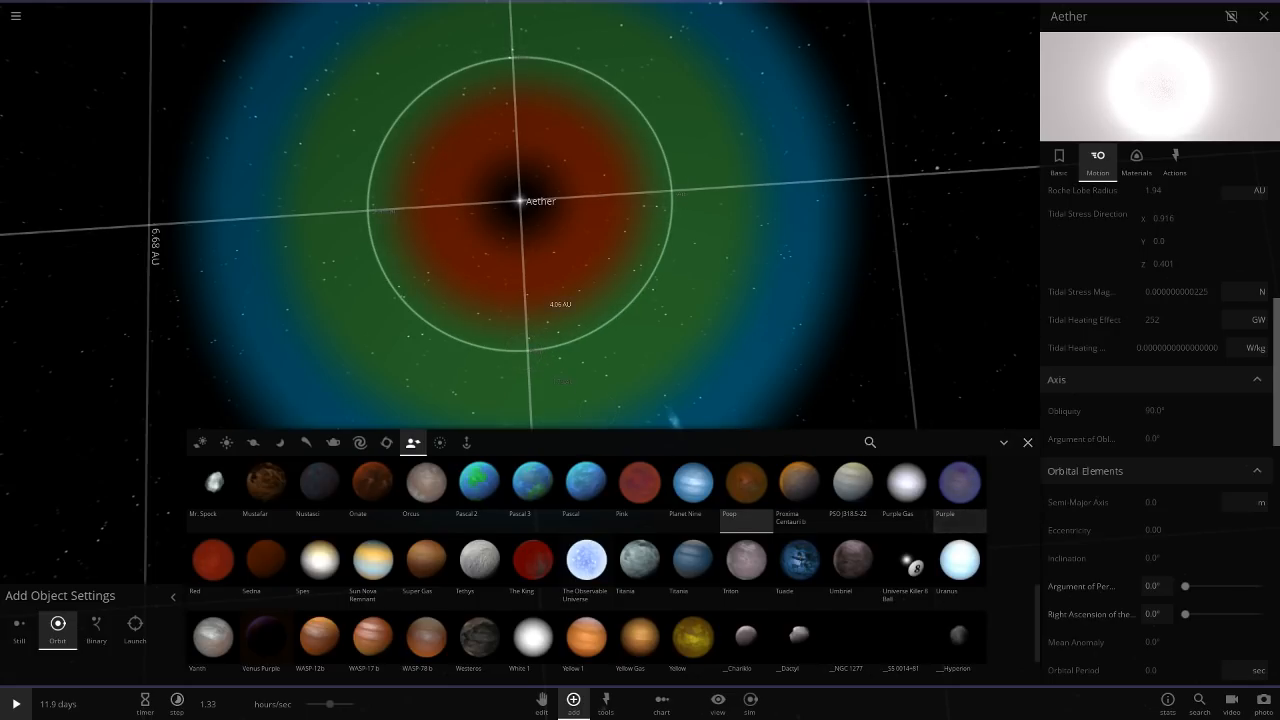
{"action": "left_click", "coordinate": [745, 482]}
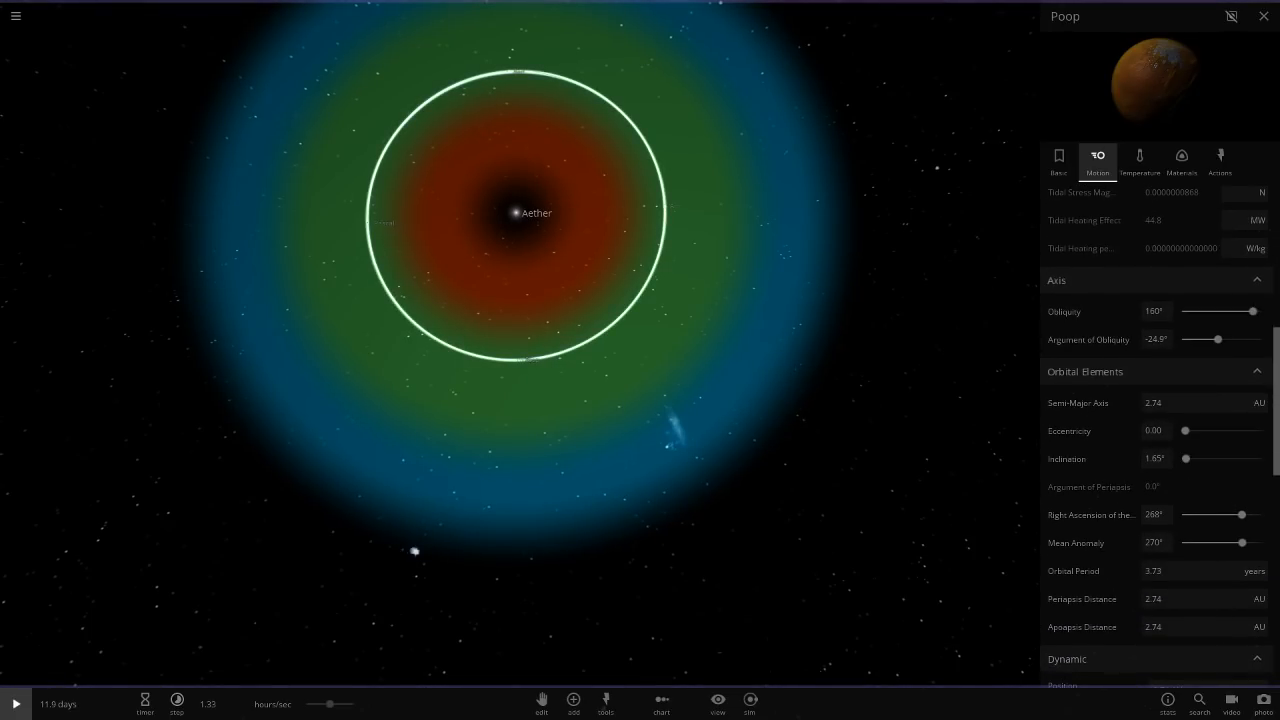
- Add Red at about 2.75 AU, adjust its tilt direction, and hide the habitable zone
{"action": "left_click", "coordinate": [1195, 402]}
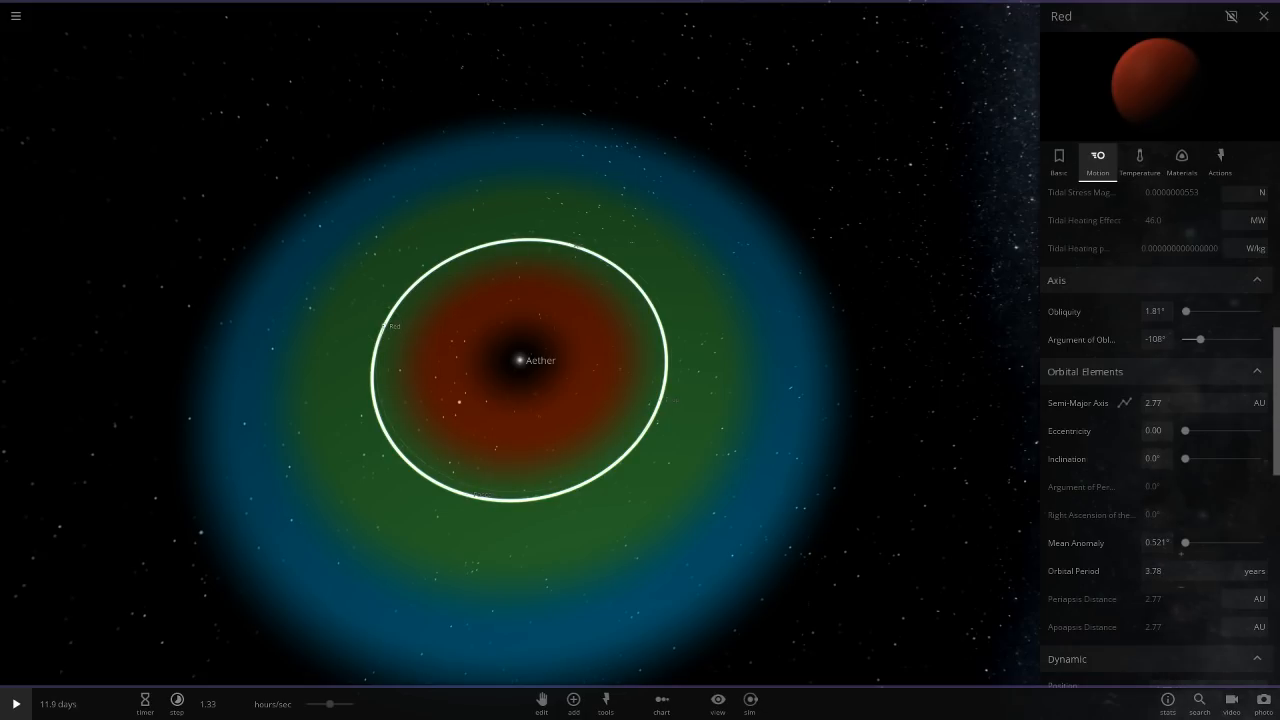
{"action": "left_click_drag", "start_coordinate": [1198, 339], "coordinate": [1238, 339]}
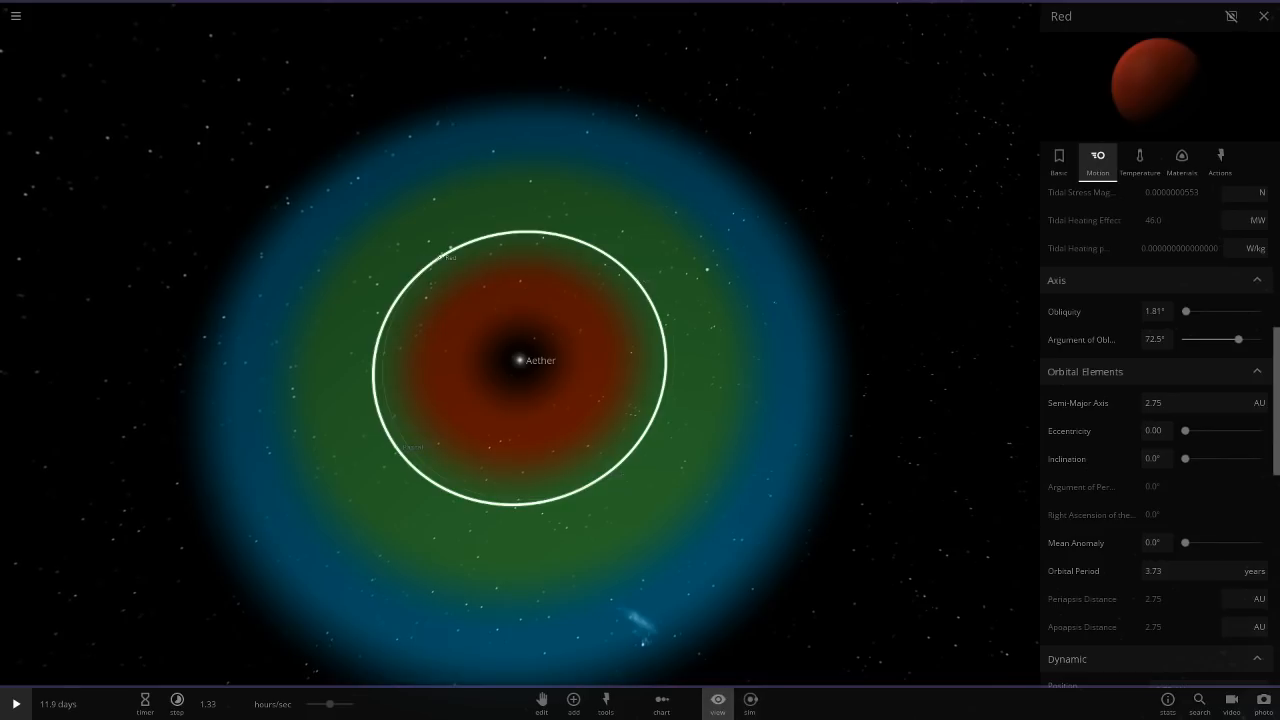
{"action": "left_click", "coordinate": [717, 702]}
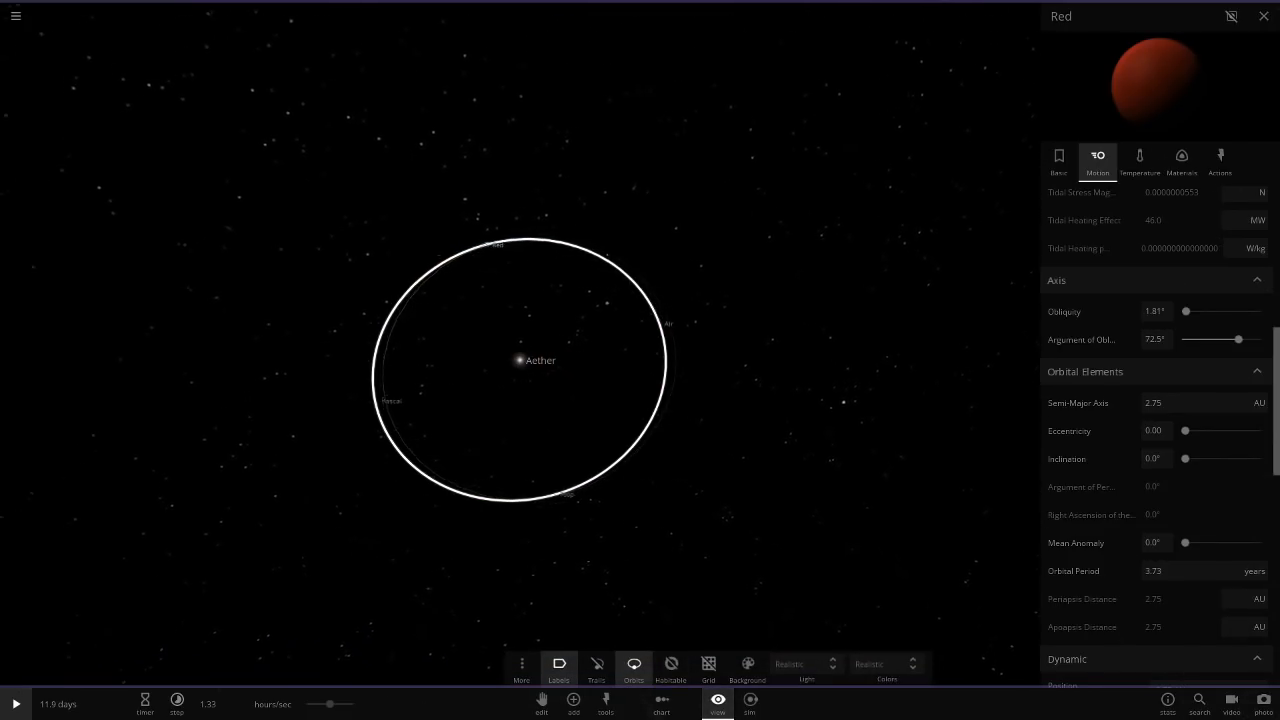
{"action": "left_click", "coordinate": [1263, 16]}
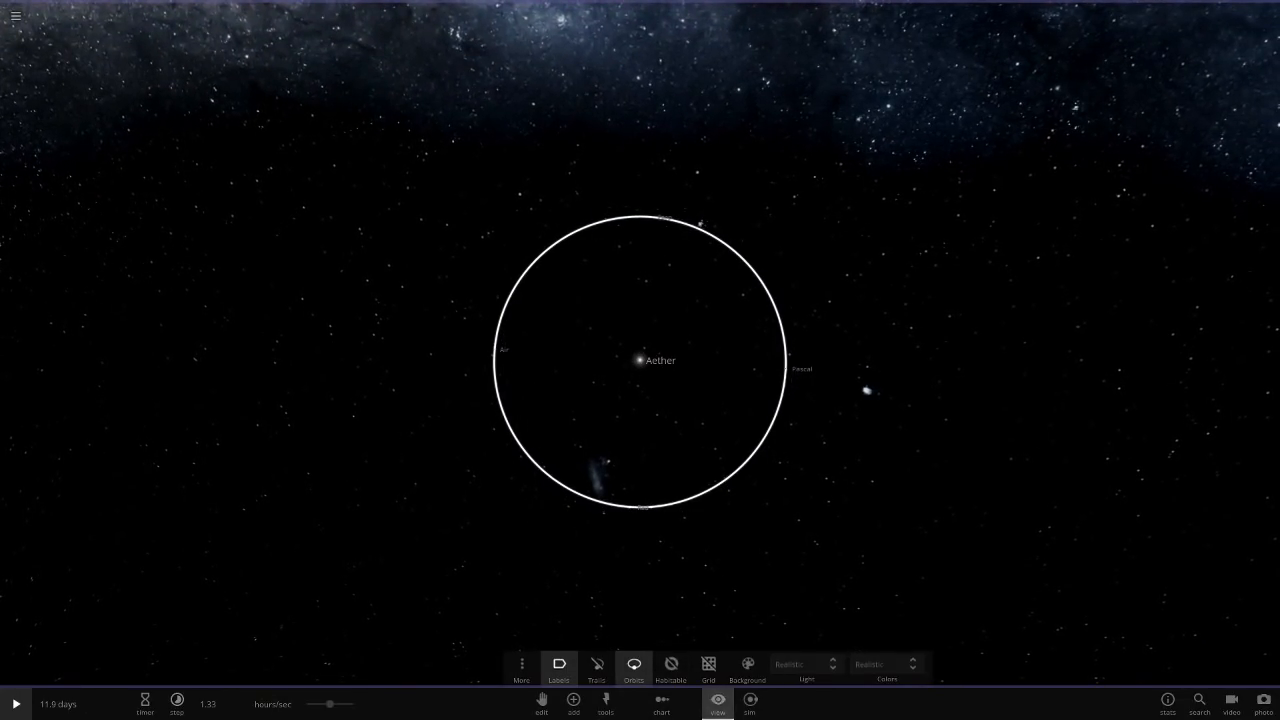
- Set the Water planet's radius to 15000 km and start renaming Poop
{"action": "left_click", "coordinate": [802, 369]}
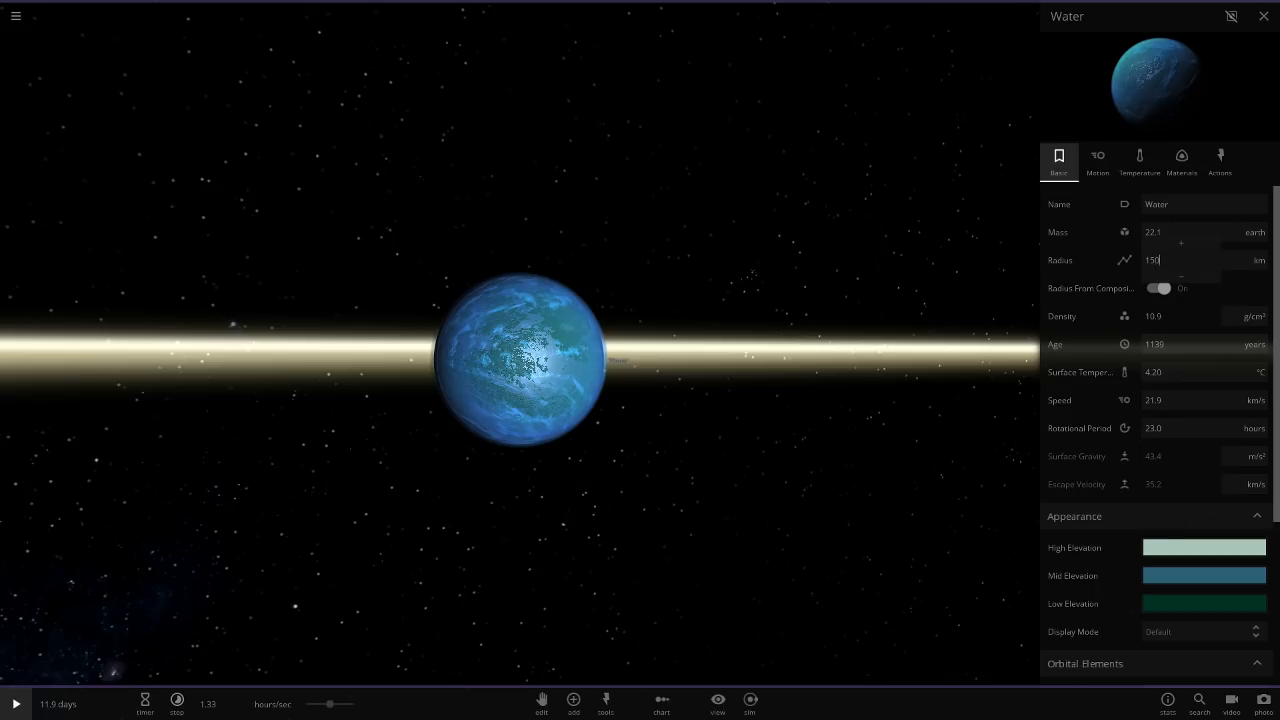
{"action": "type", "text": "15000"}
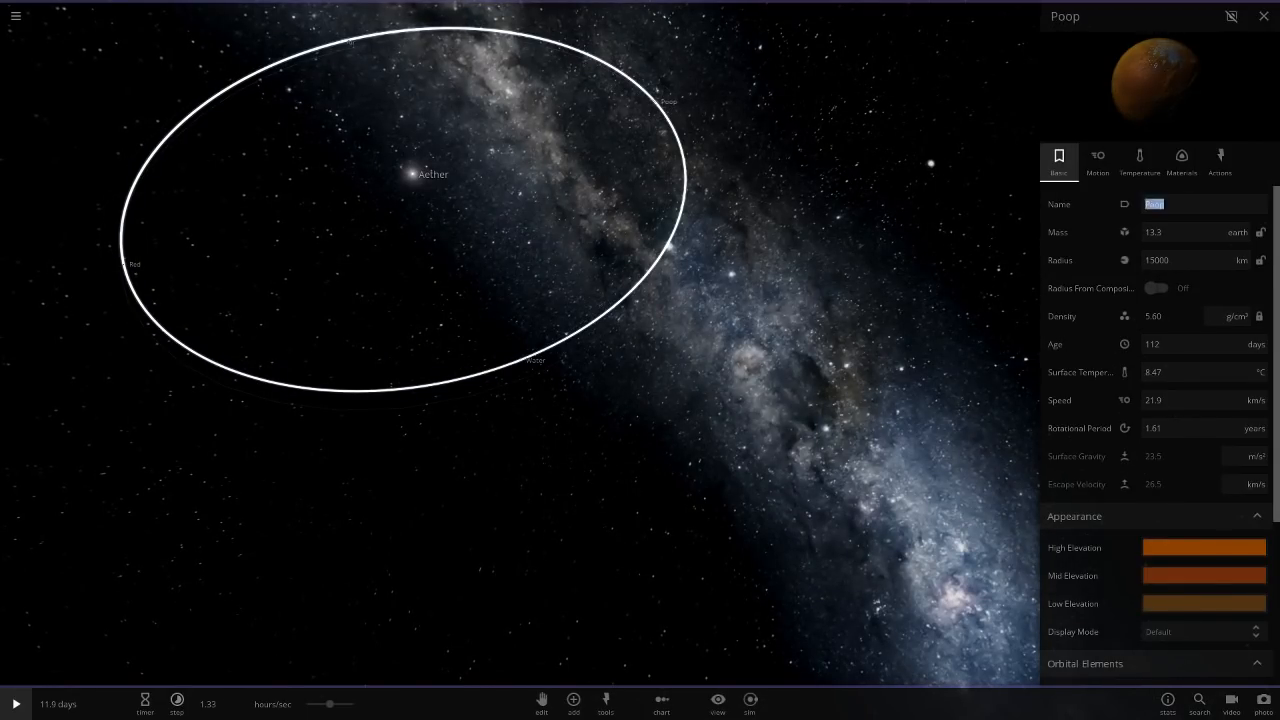
{"action": "type", "text": "Earl"}
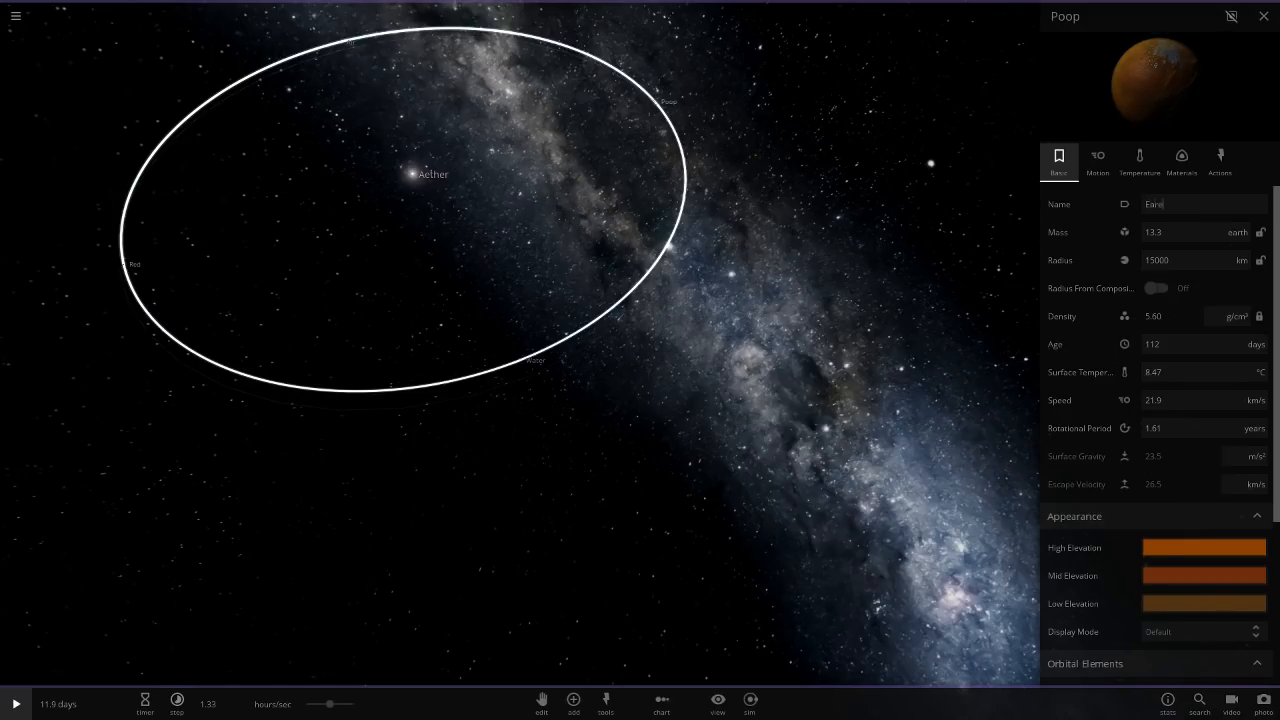
- Fix the mistyped letters and rename Poop to Earth
{"action": "key", "text": "Backspace"}
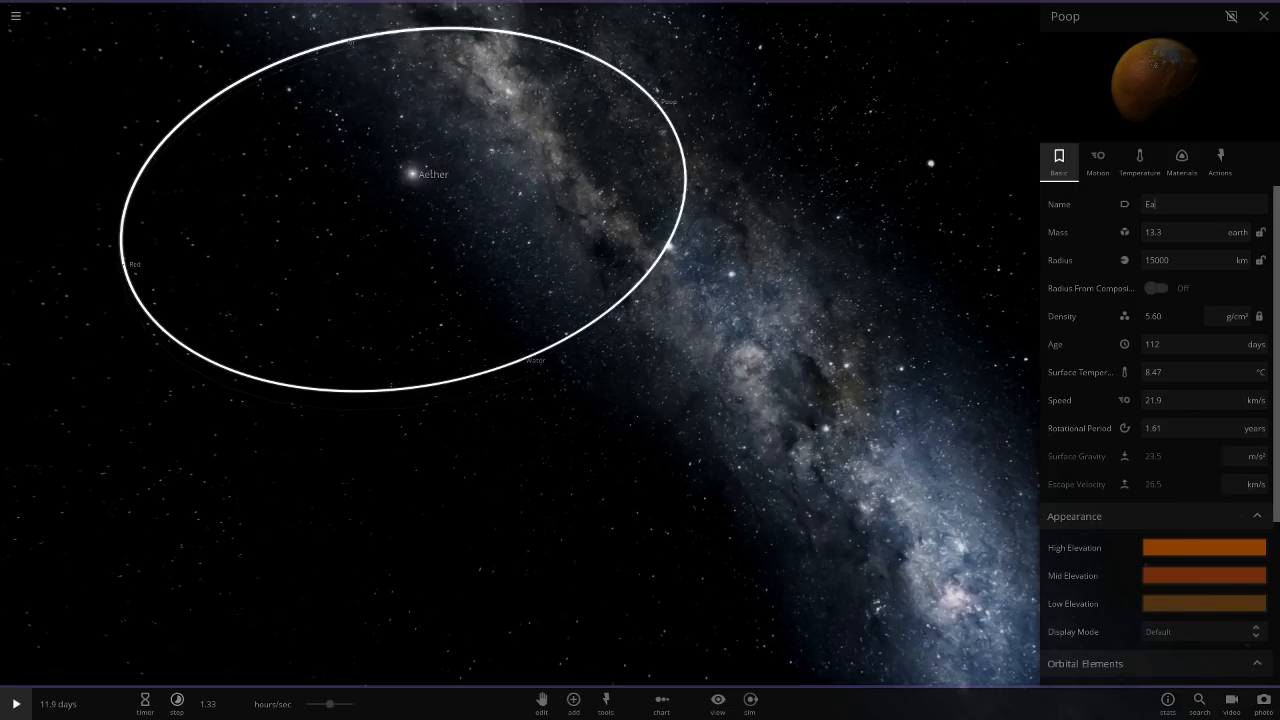
{"action": "type", "text": "Earth"}
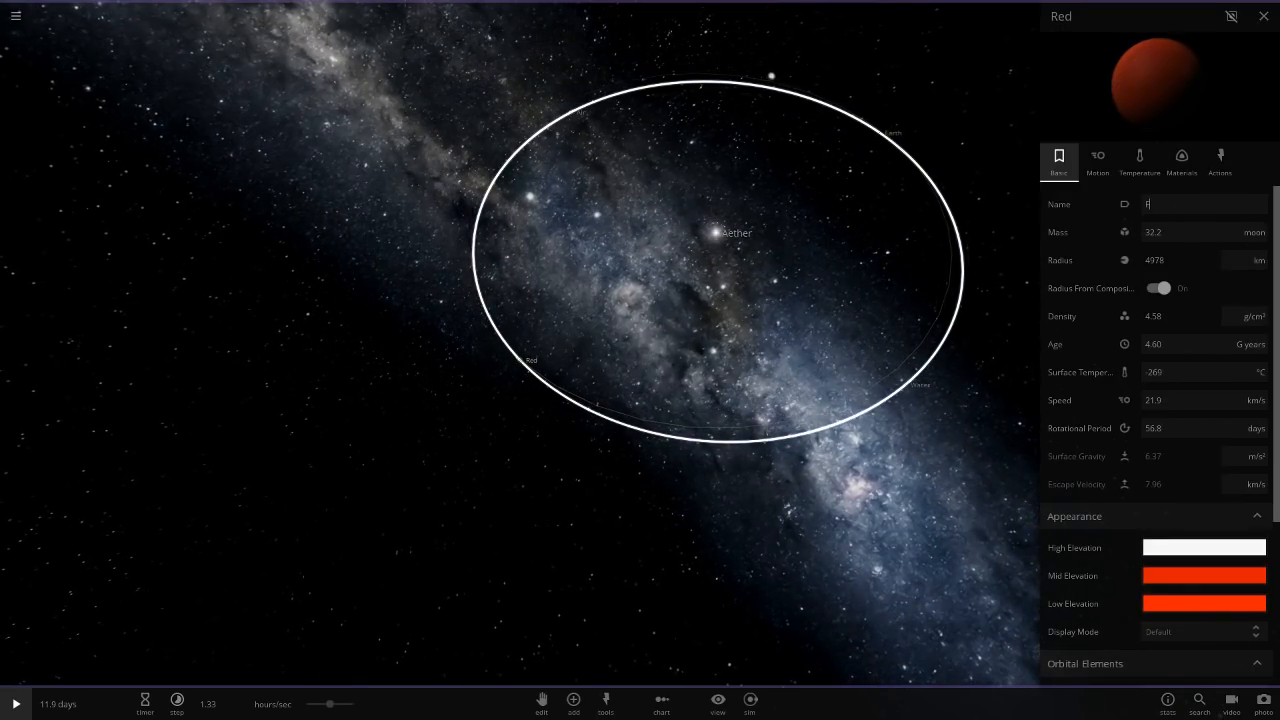
- Rename Red to Fire and thicken its atmosphere to push the surface above 1100 °C
{"action": "type", "text": "ire"}
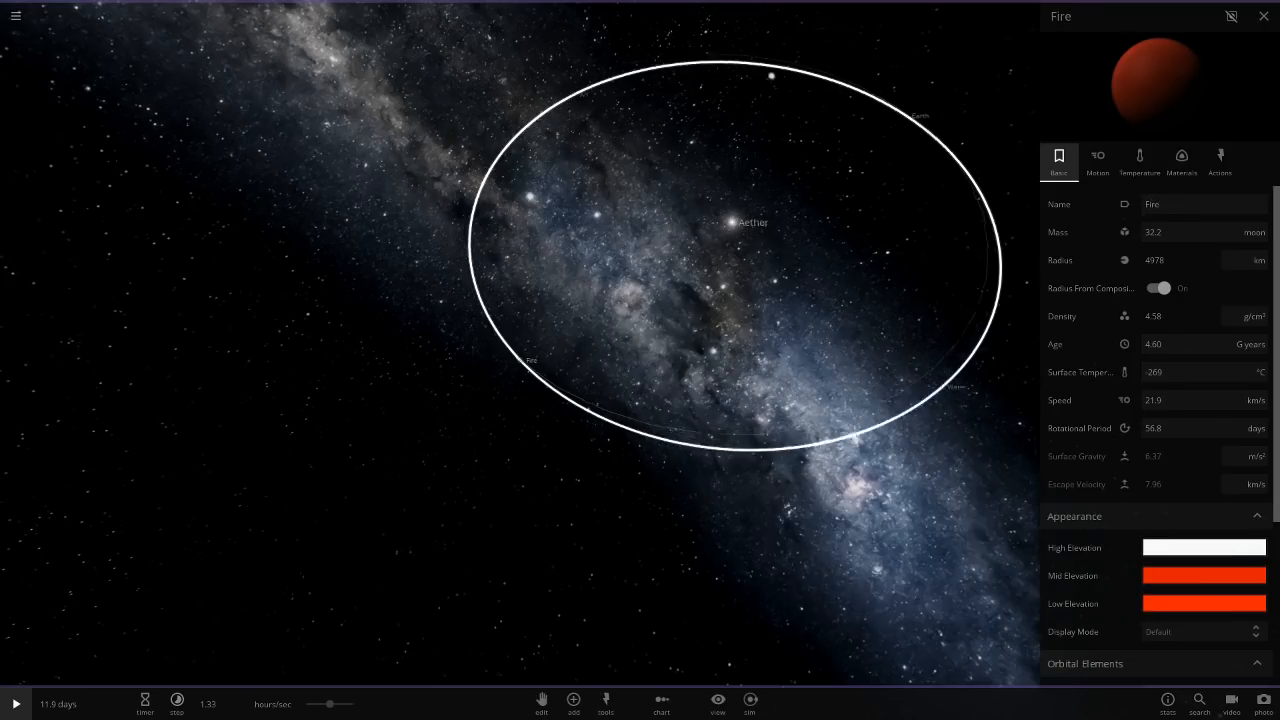
{"action": "left_click", "coordinate": [1139, 160]}
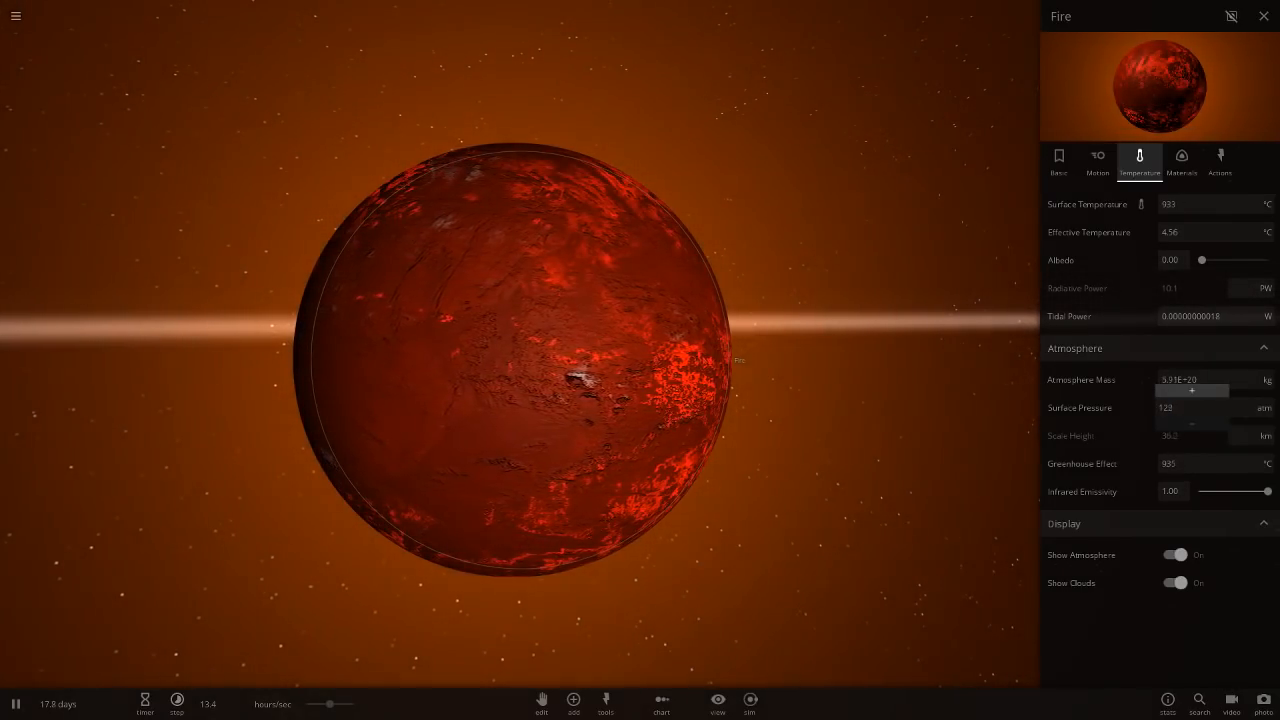
{"action": "left_click", "coordinate": [1260, 18]}
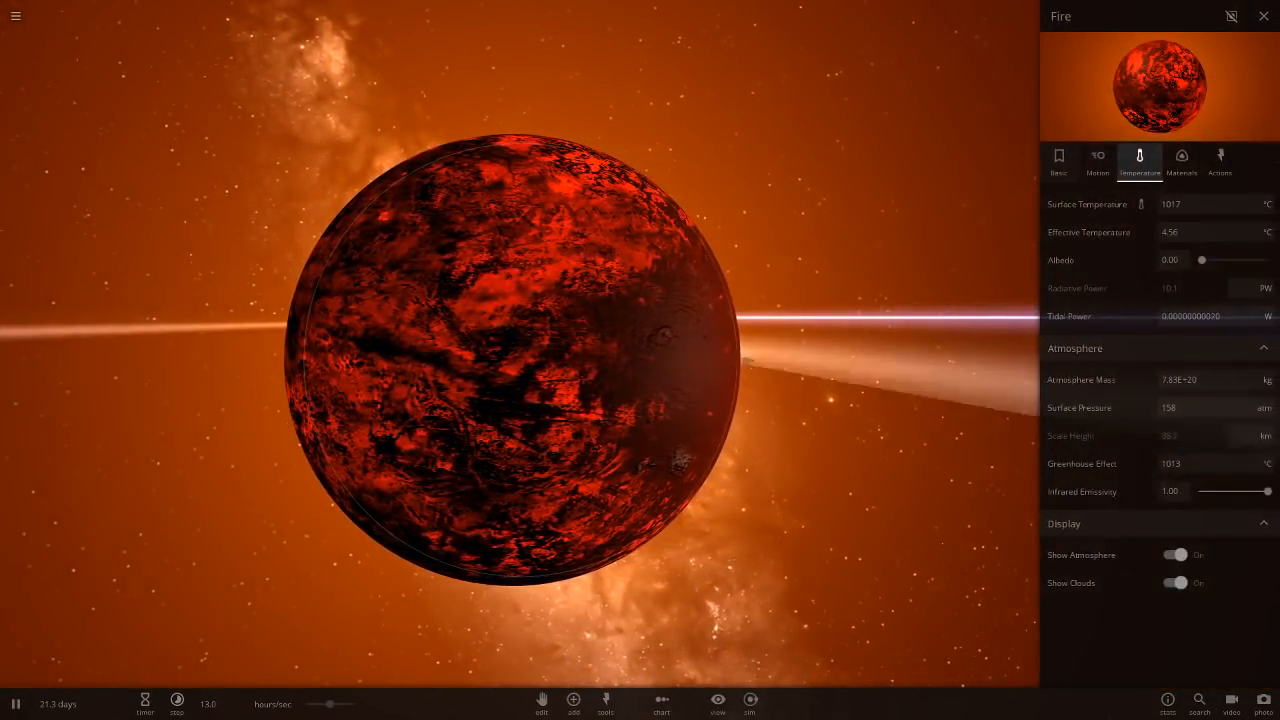
{"action": "left_click", "coordinate": [1058, 160]}
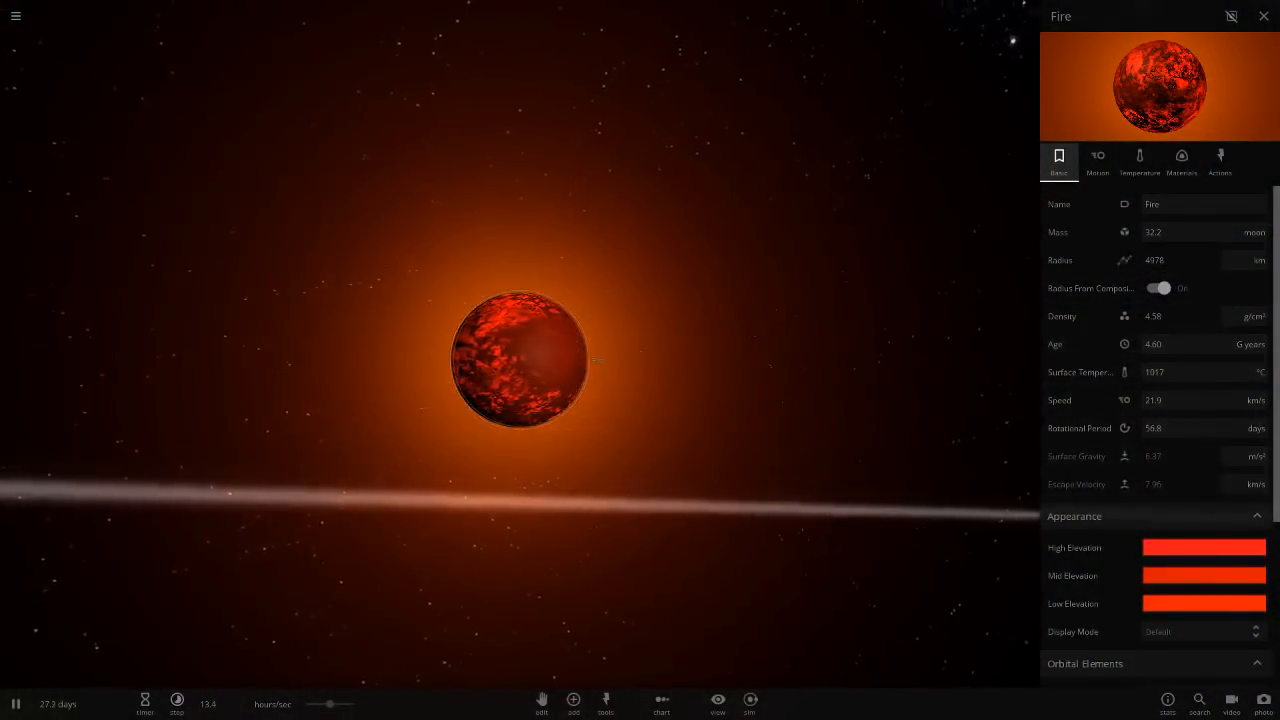
{"action": "left_click", "coordinate": [1139, 160]}
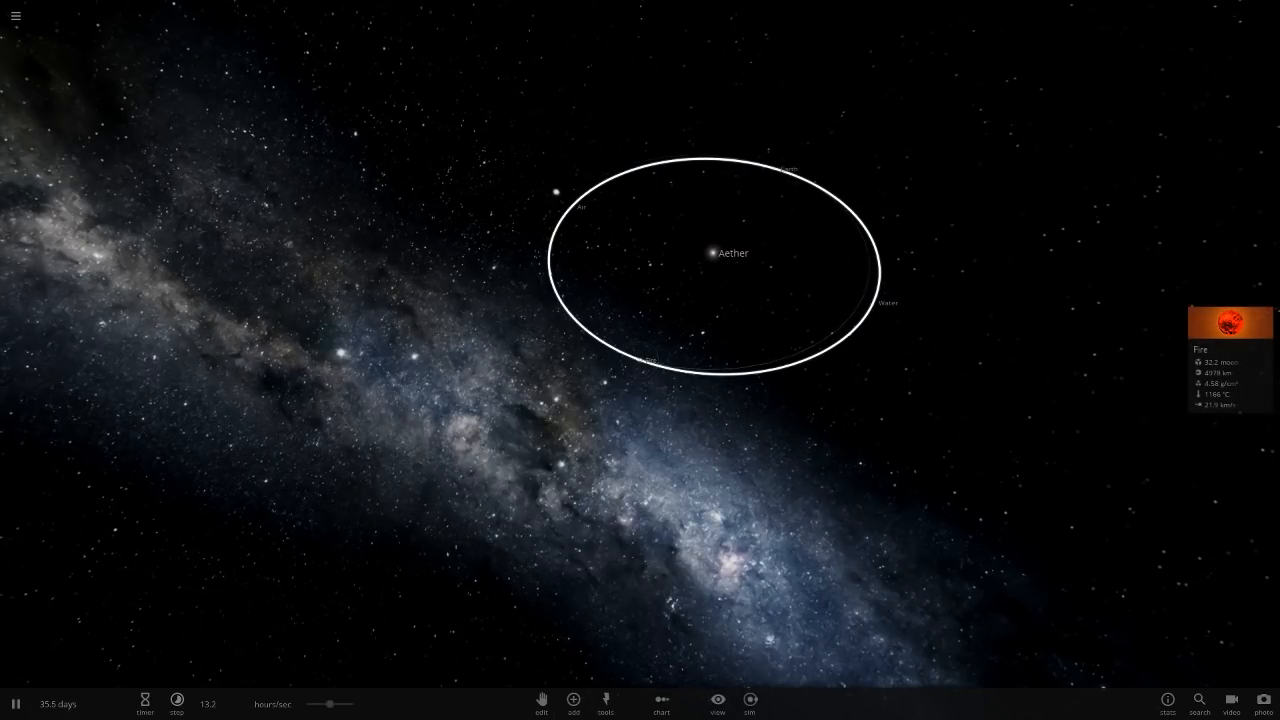
- Set Fire's radius to 15000 km, check its 313 atm atmosphere, then select Air
{"action": "left_click", "coordinate": [1230, 322]}
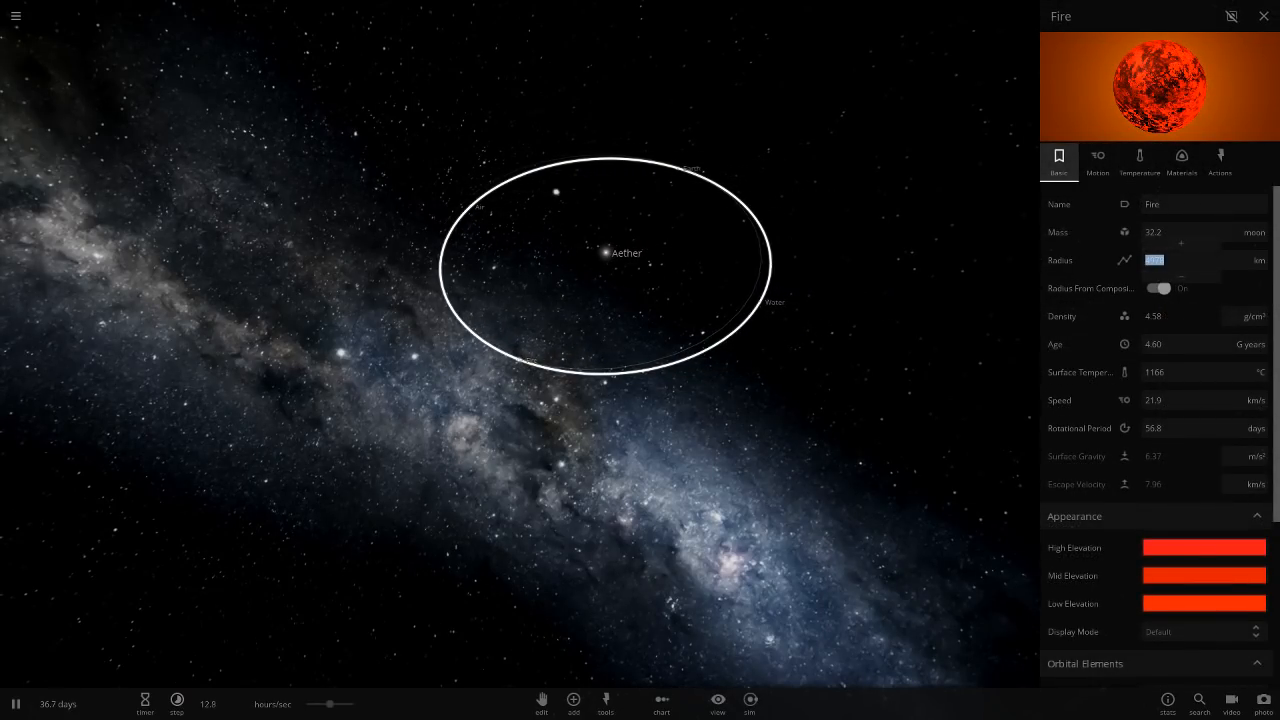
{"action": "type", "text": "15000"}
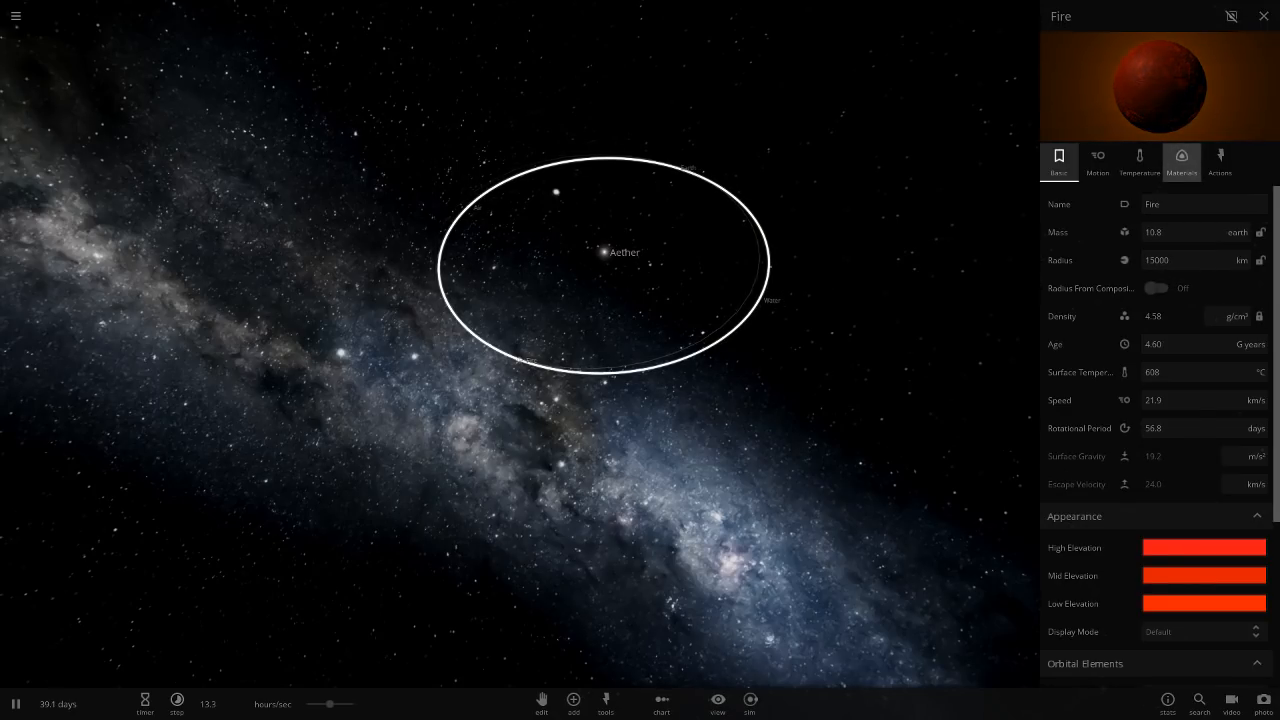
{"action": "left_click", "coordinate": [1139, 160]}
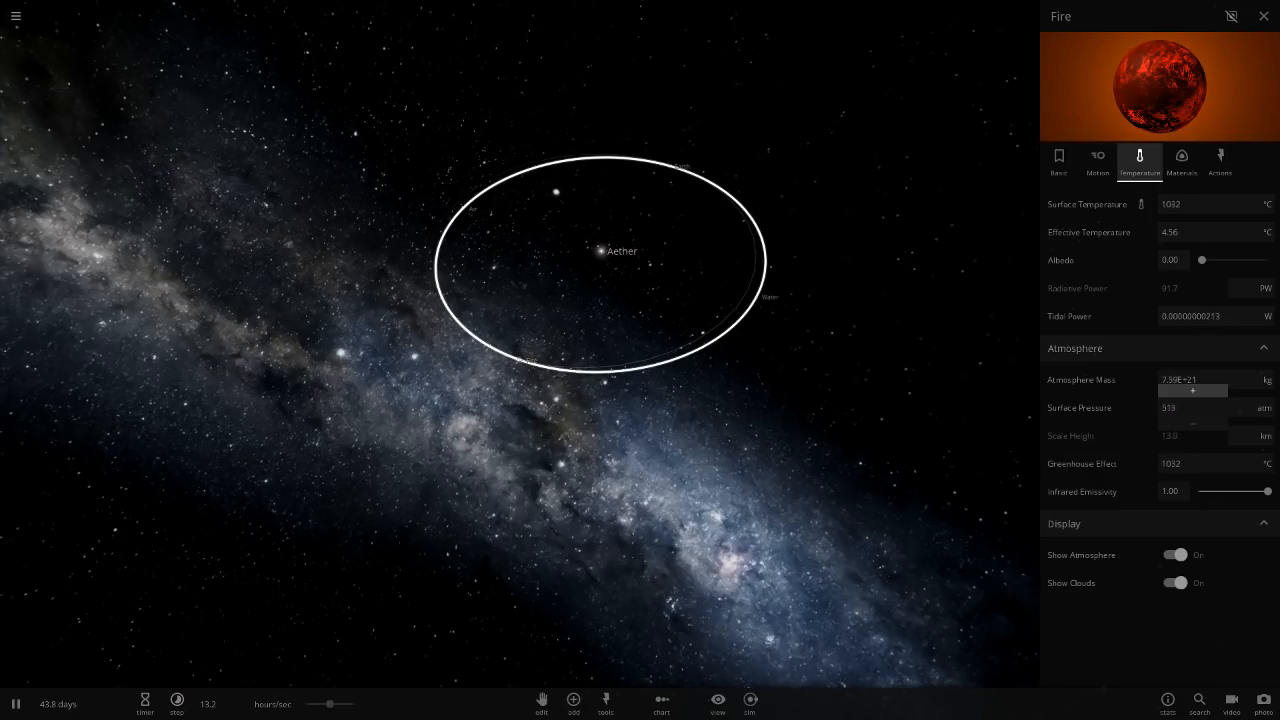
{"action": "left_click", "coordinate": [1262, 17]}
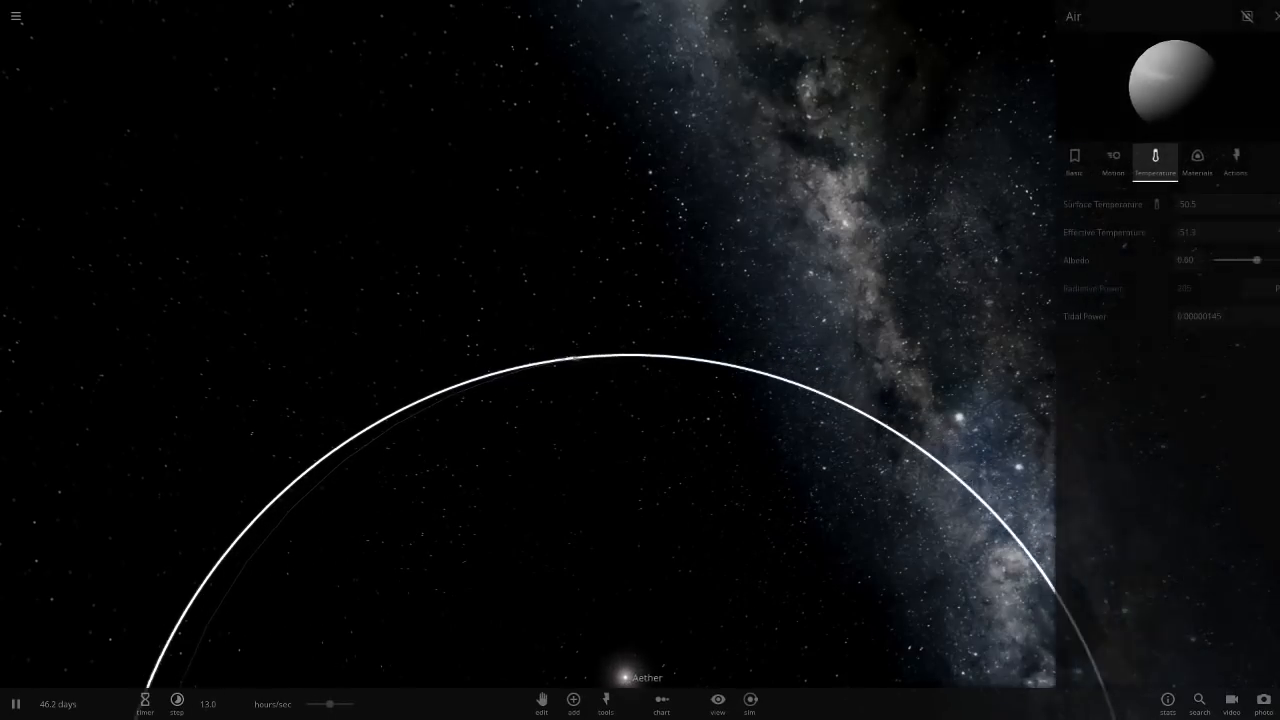
- Turn Radius From Composition off for Air and enter a 15000 km radius, keeping 20.5 lunar masses
{"action": "left_click", "coordinate": [1058, 160]}
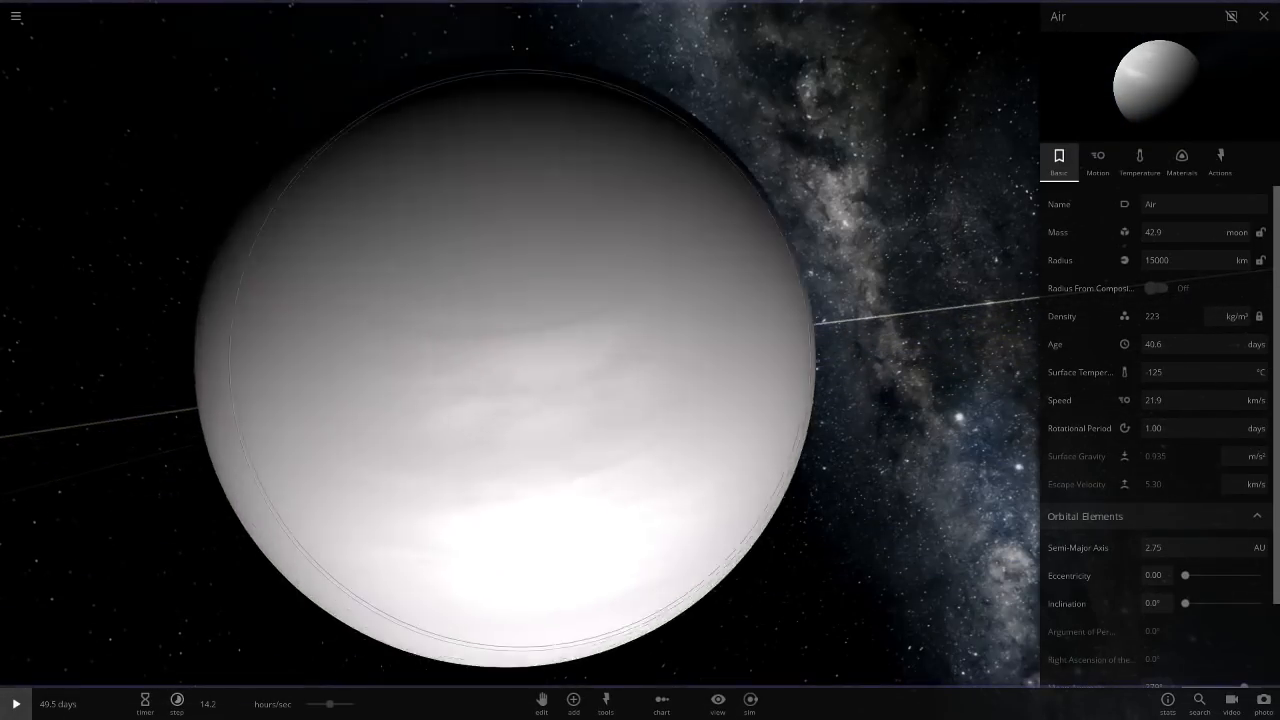
{"action": "left_click", "coordinate": [1159, 288]}
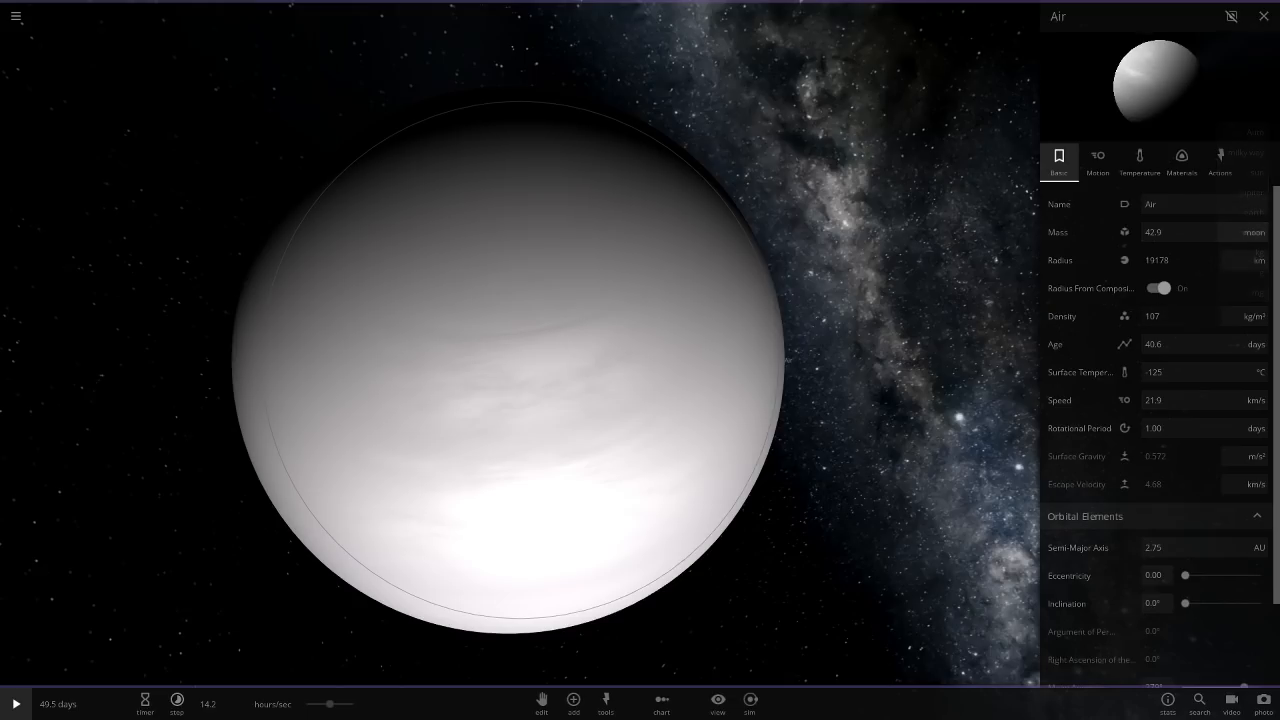
{"action": "left_click", "coordinate": [1160, 288]}
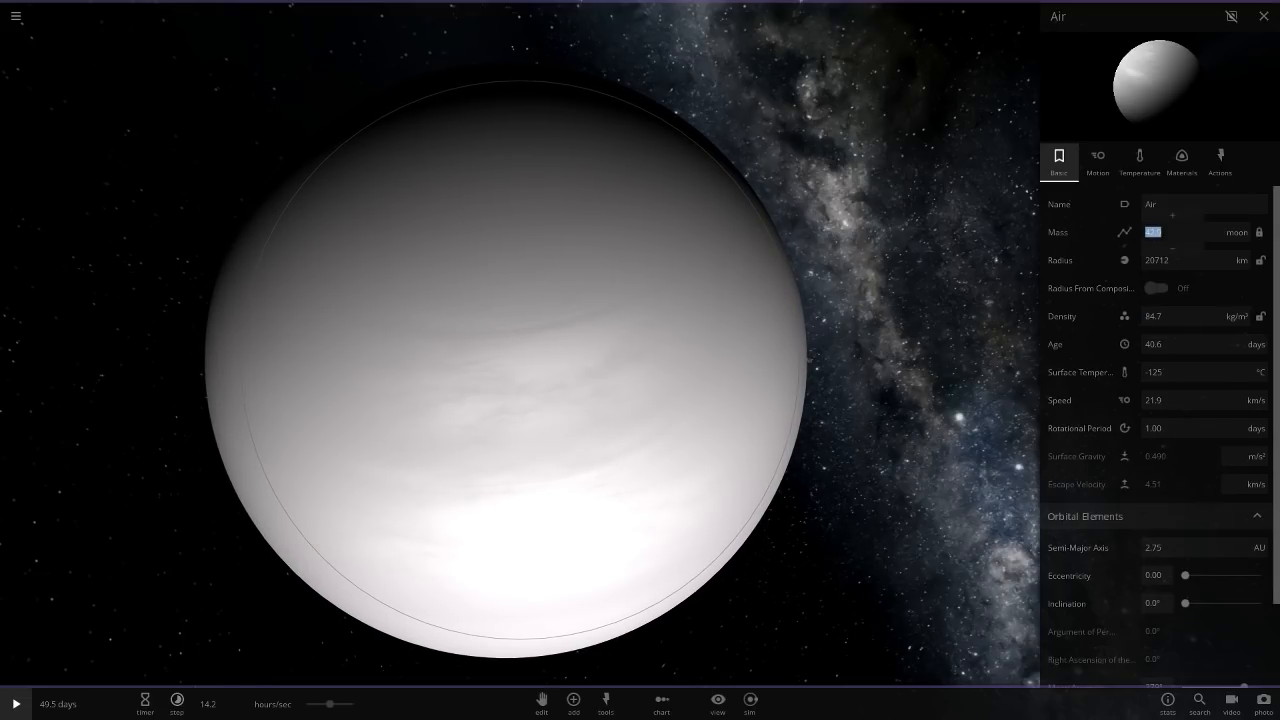
{"action": "left_click", "coordinate": [1158, 288]}
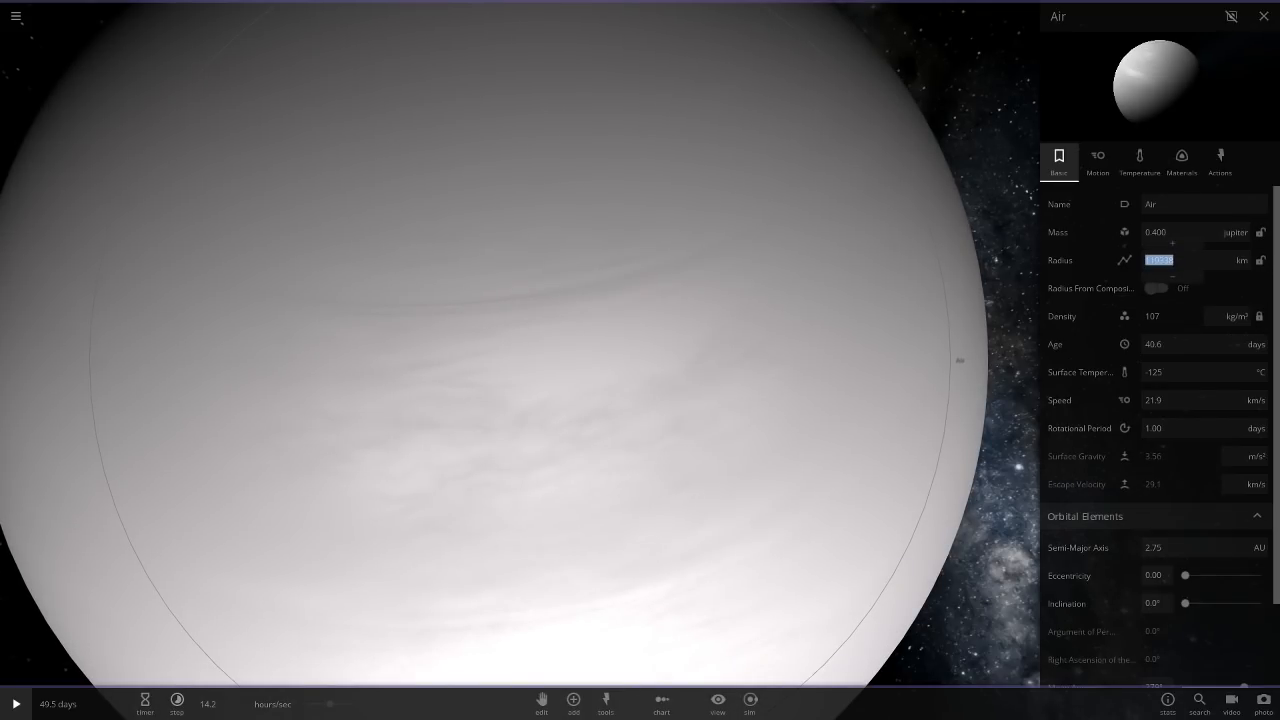
{"action": "type", "text": "15010"}
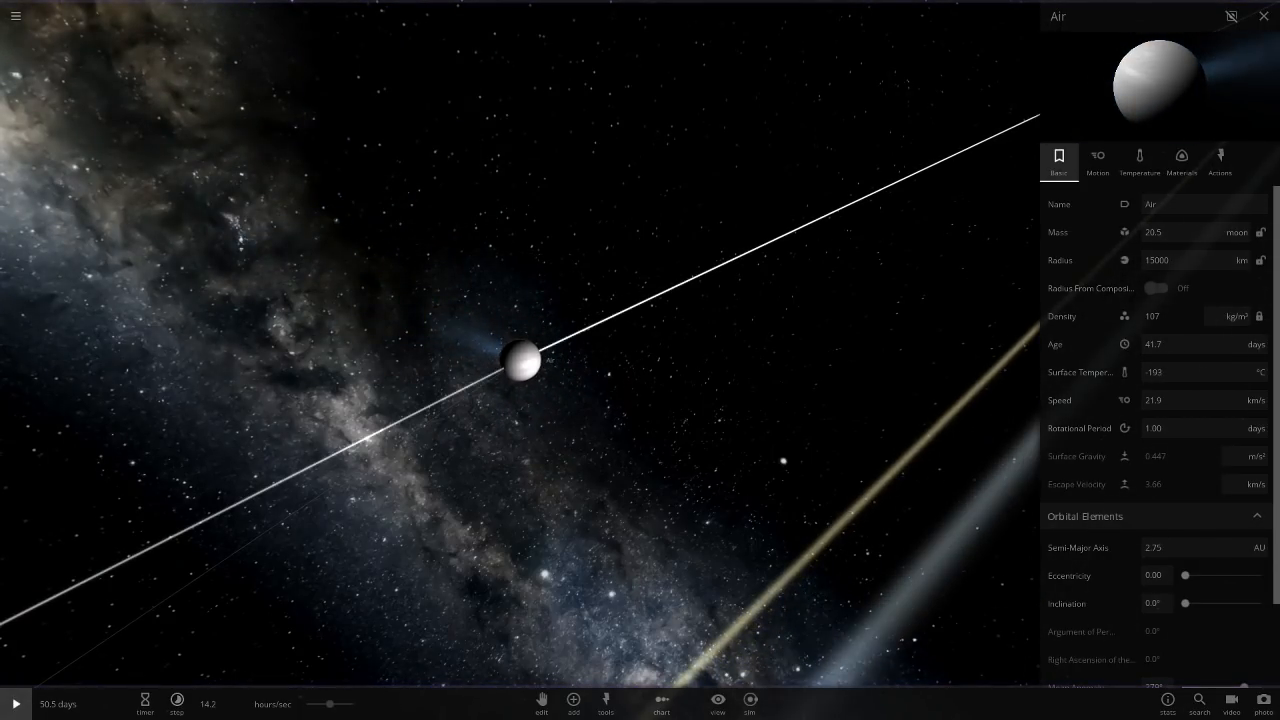
- Resume the simulation, review Air's temperature and materials, and disable Radius From Composition
{"action": "left_click", "coordinate": [1139, 160]}
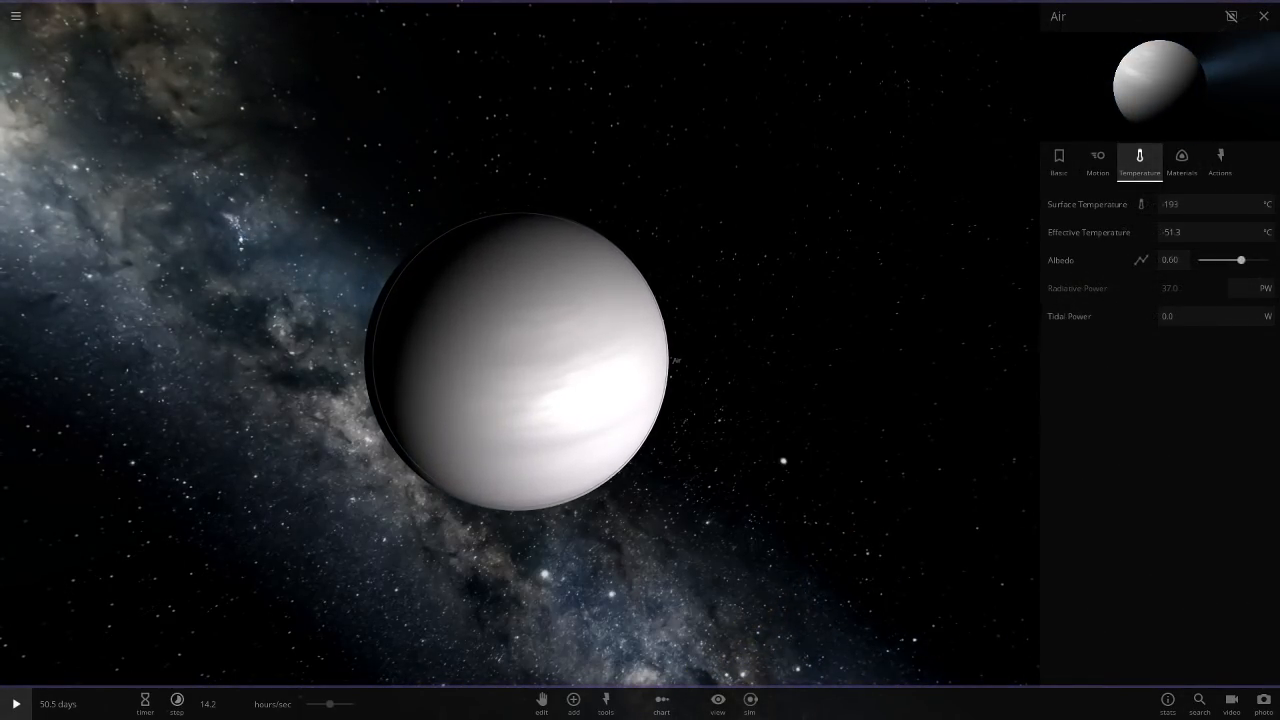
{"action": "left_click", "coordinate": [1058, 160]}
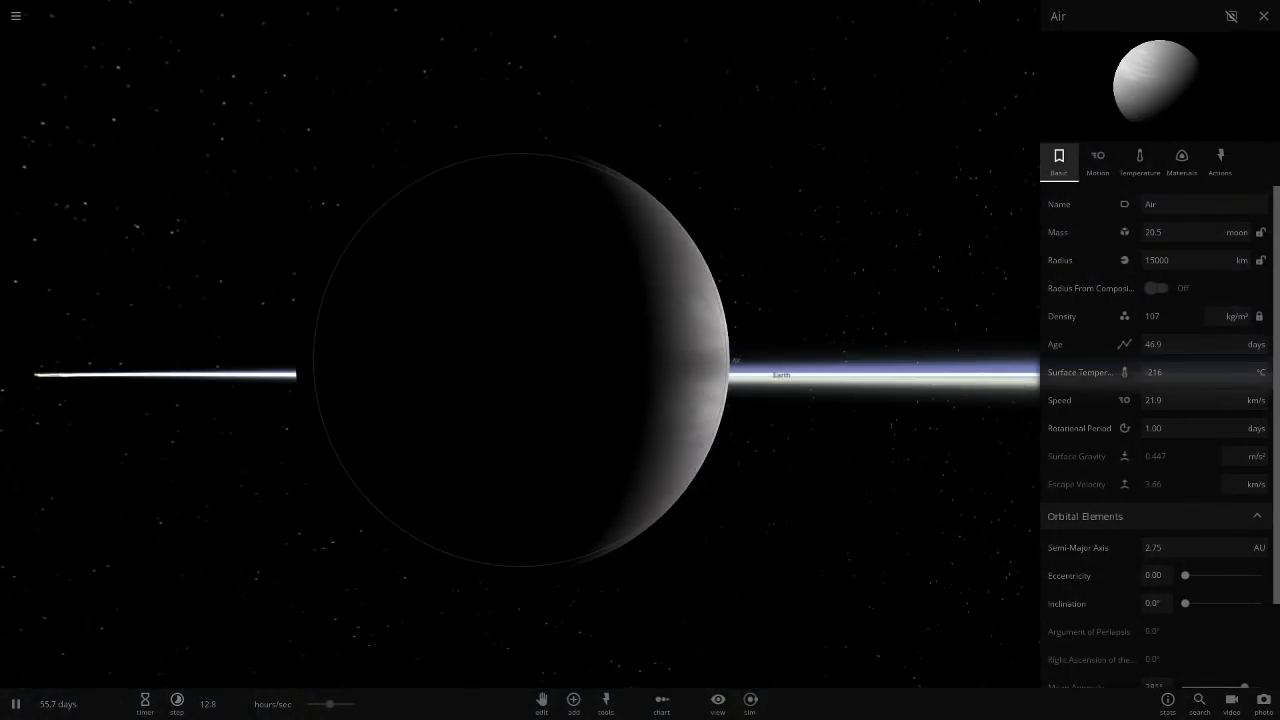
{"action": "left_click", "coordinate": [1181, 158]}
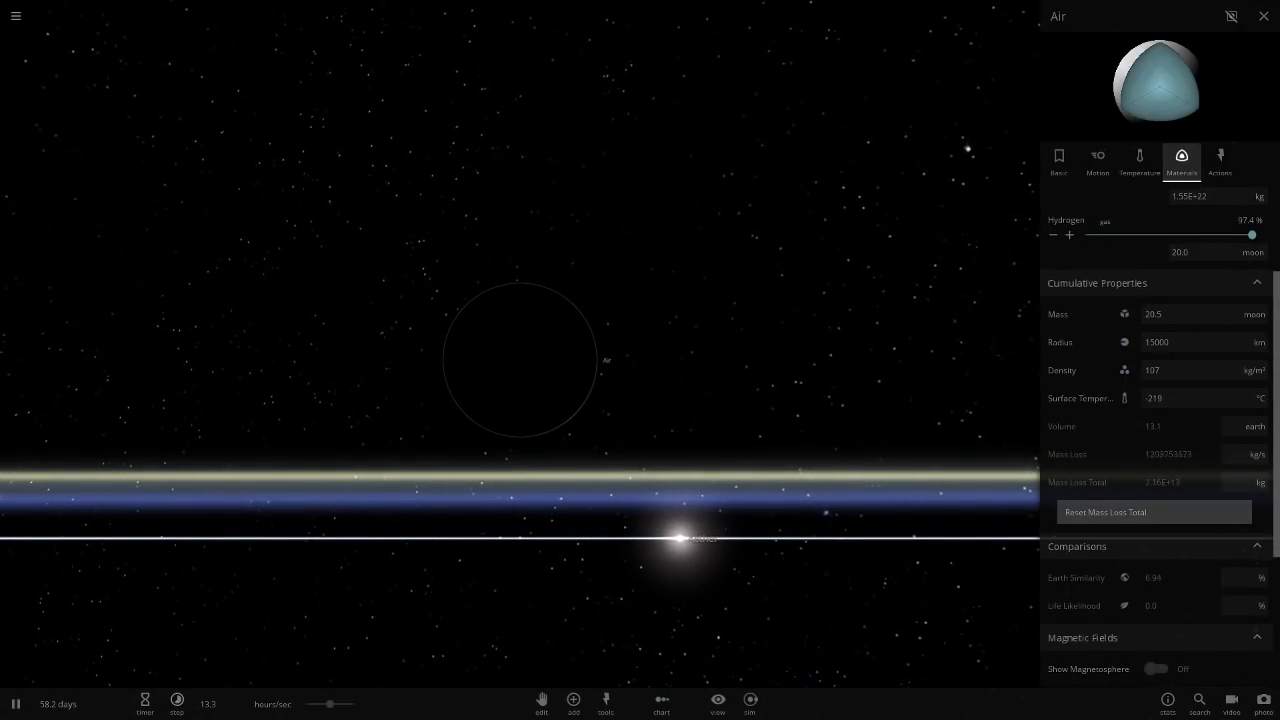
{"action": "left_click", "coordinate": [1058, 160]}
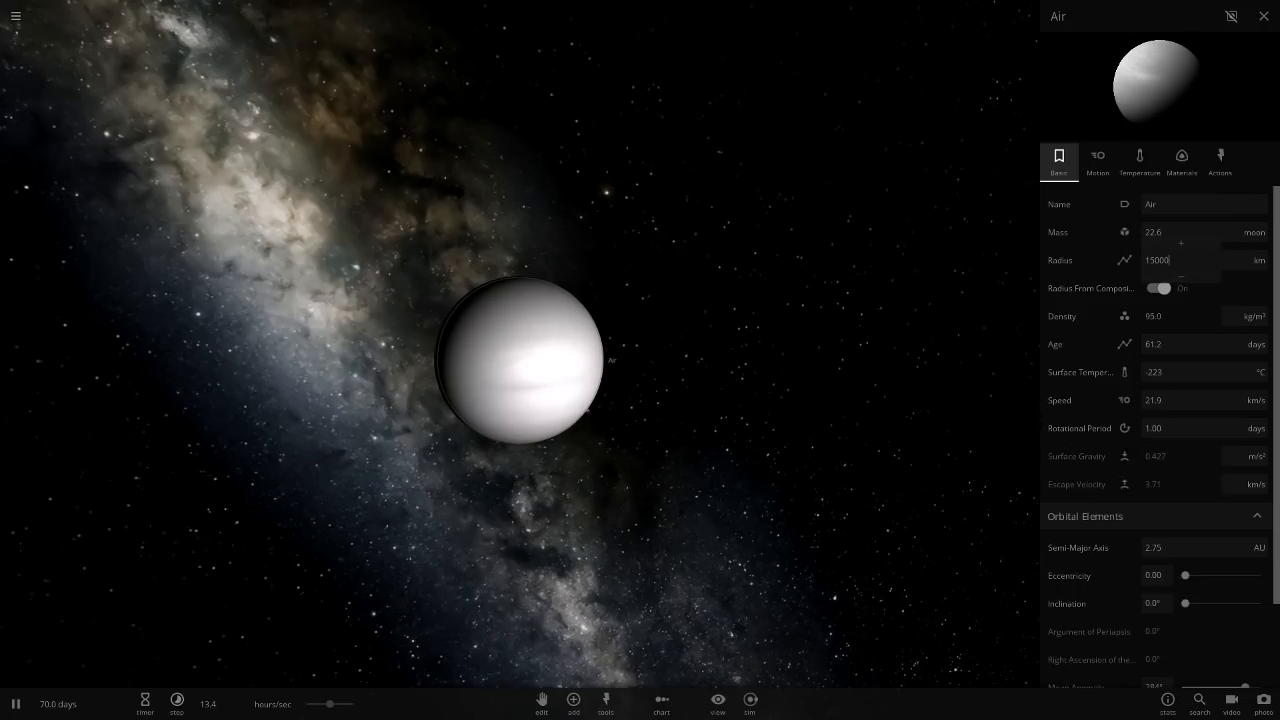
{"action": "left_click", "coordinate": [1157, 288]}
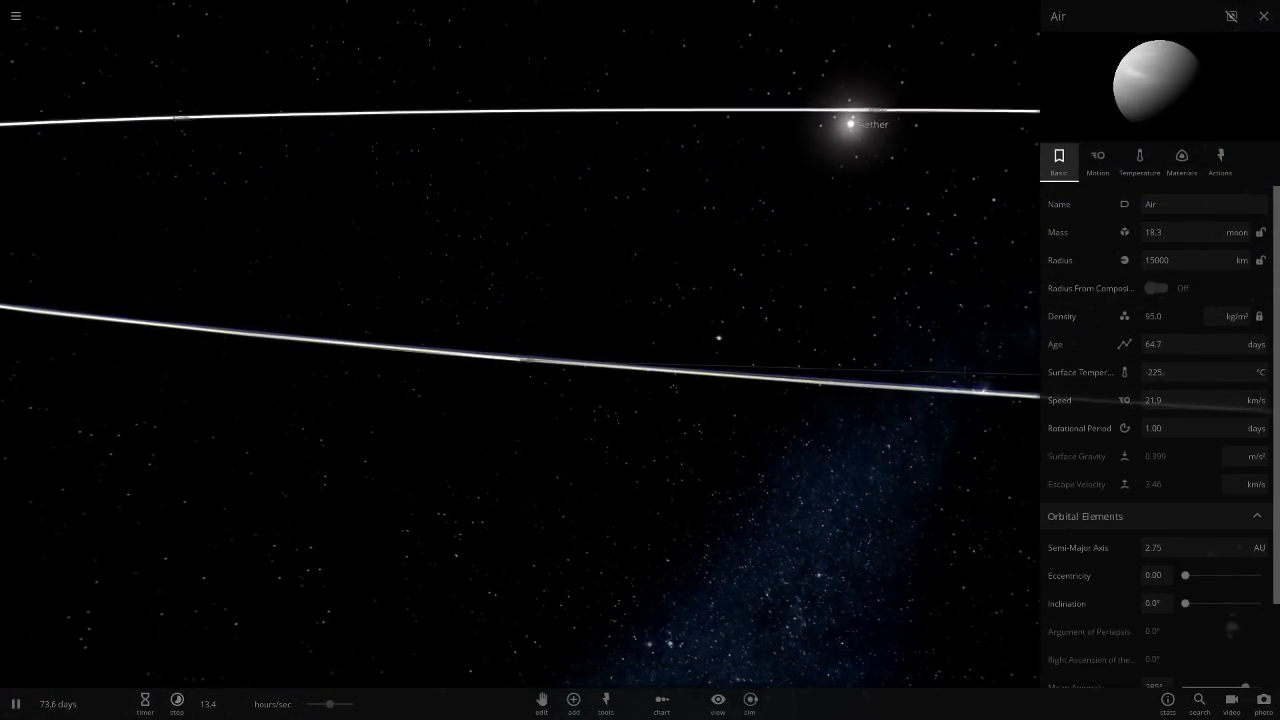
{"action": "left_click", "coordinate": [1181, 160]}
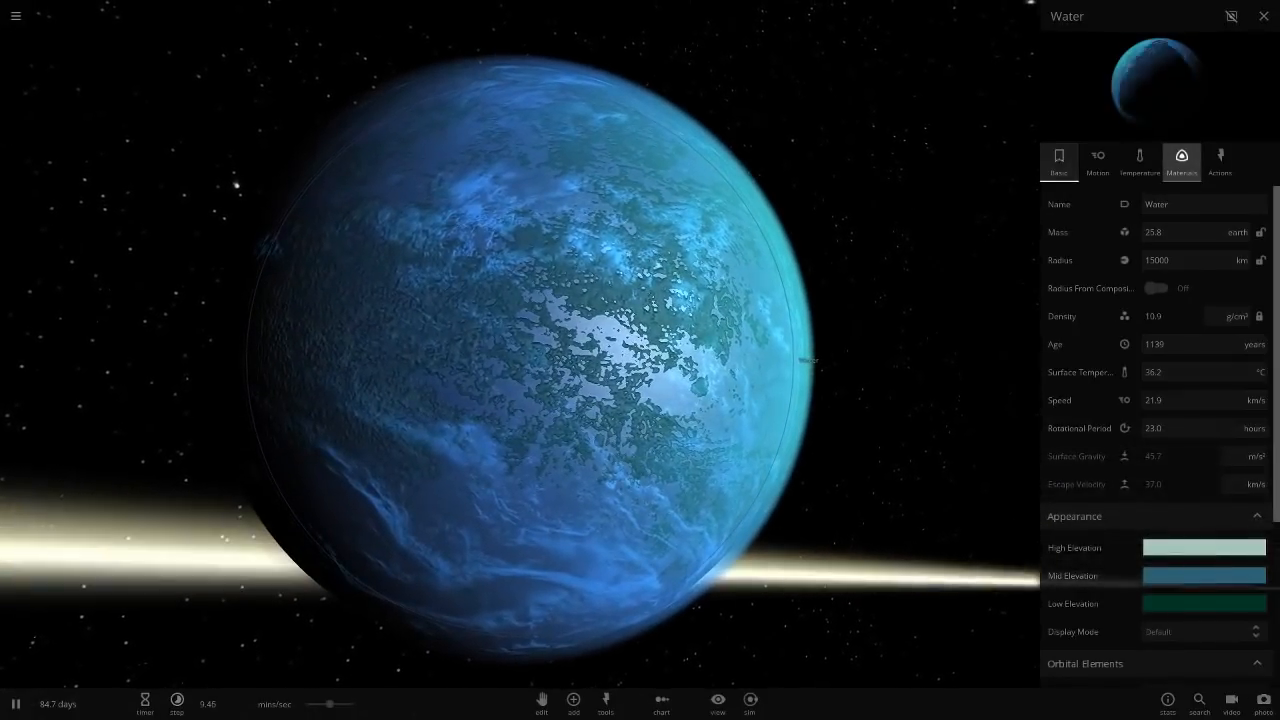
- Switch the properties panel from the Water planet to the Earth planet
{"action": "left_click", "coordinate": [1181, 160]}
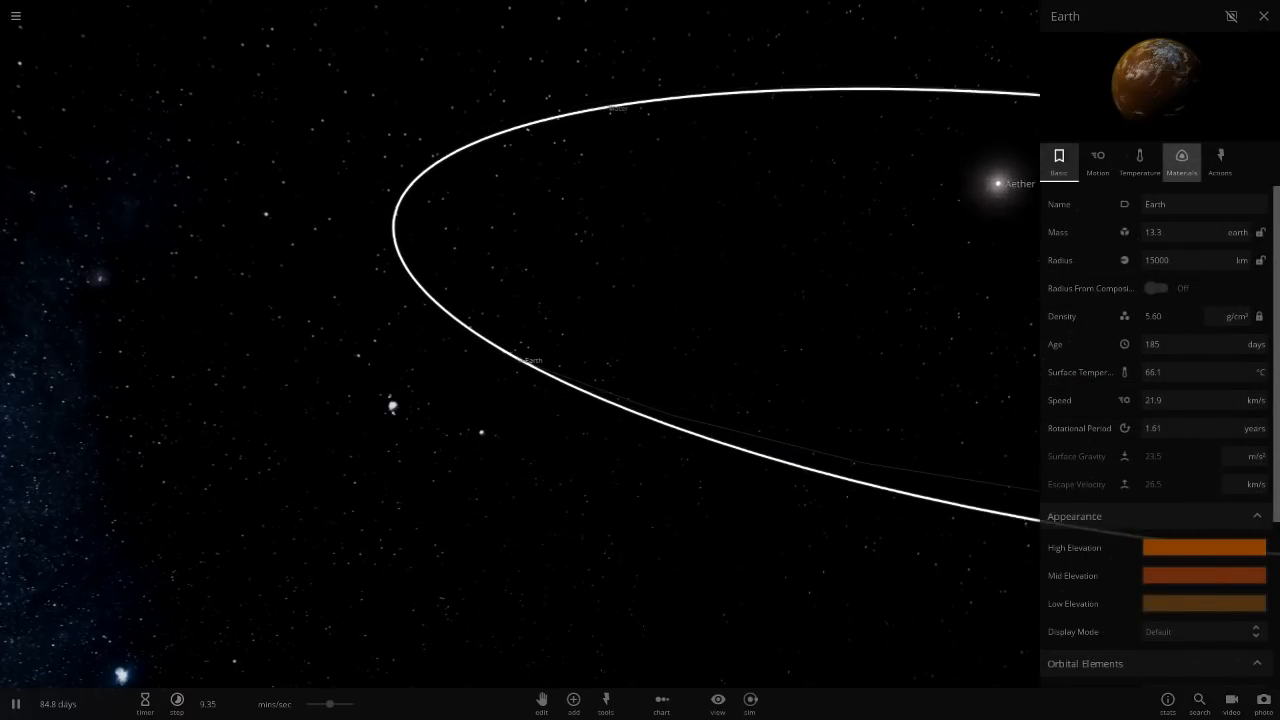
- Set Earth's water and atmosphere mass to 0 and hide its atmosphere and clouds
{"action": "left_click", "coordinate": [1181, 160]}
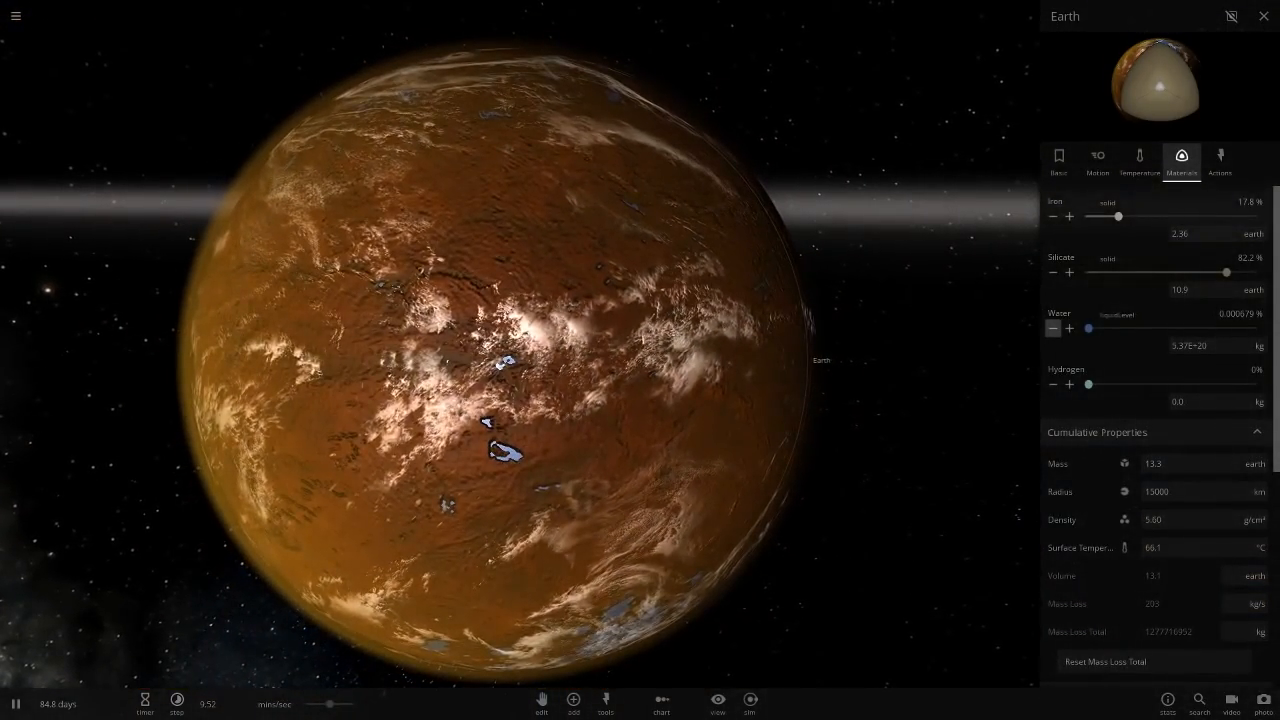
{"action": "left_click", "coordinate": [1139, 160]}
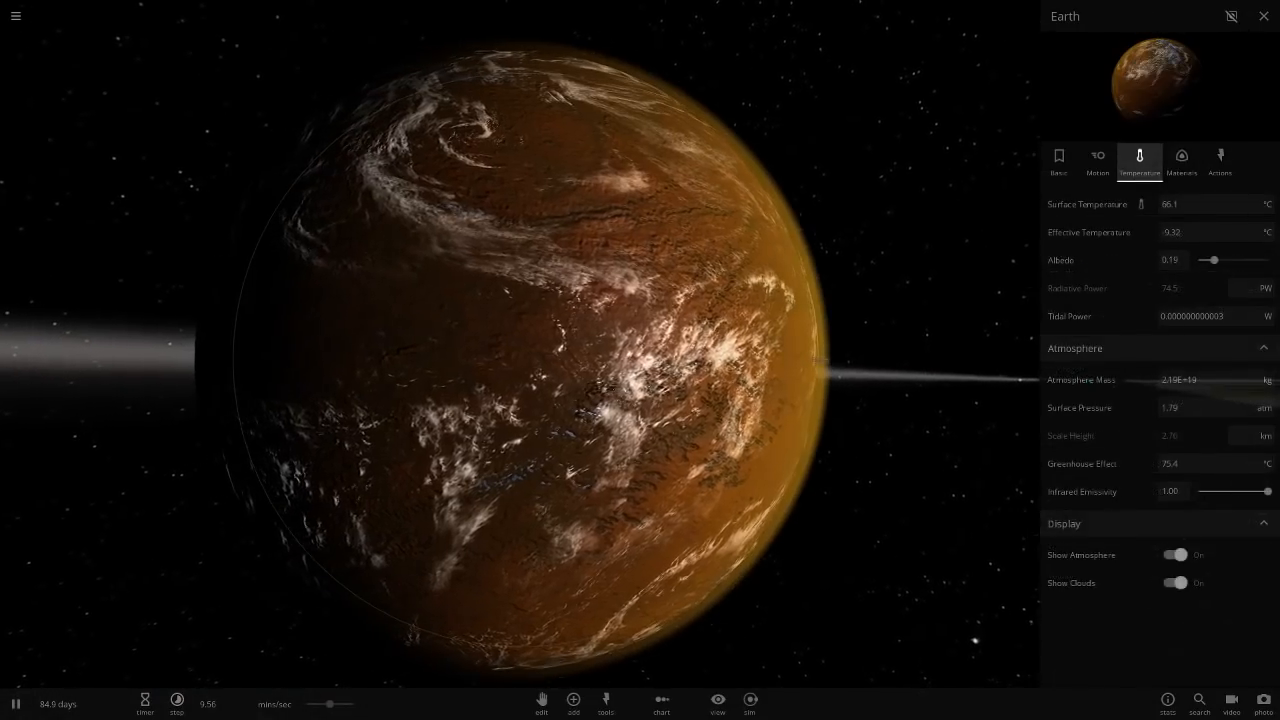
{"action": "left_click", "coordinate": [1177, 555]}
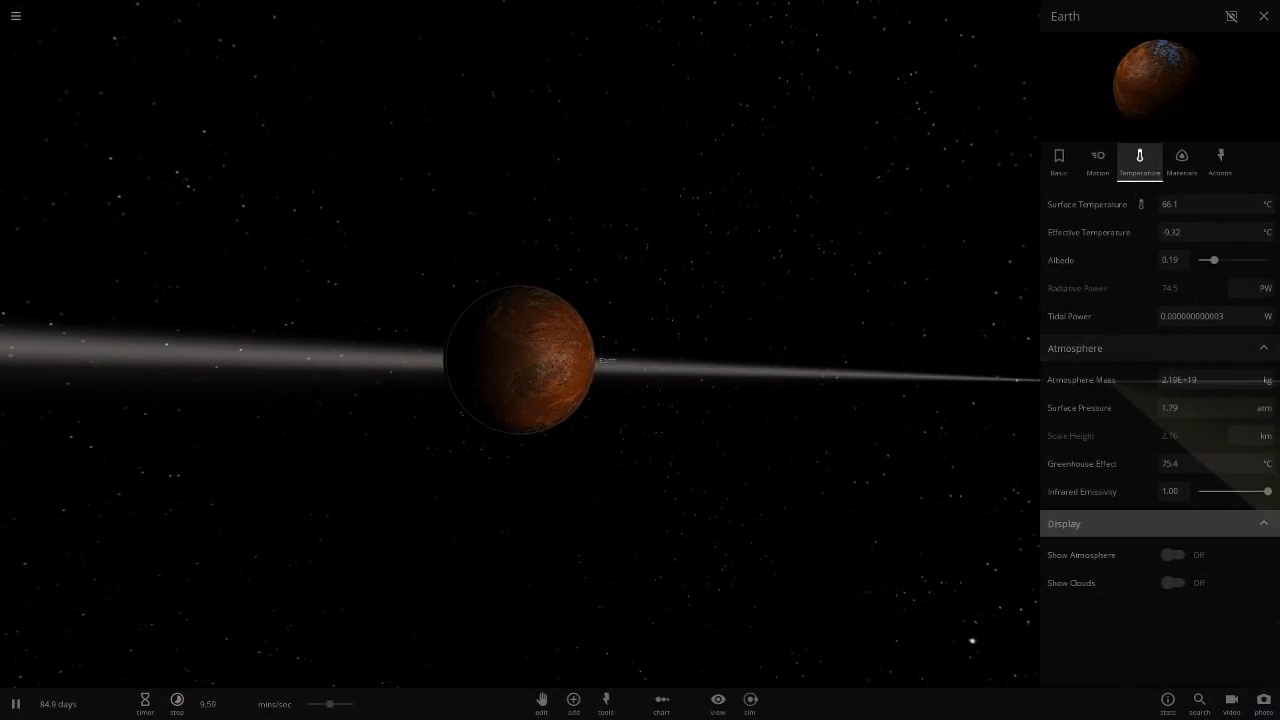
{"action": "left_click", "coordinate": [1178, 379]}
{"action": "type", "text": "0"}
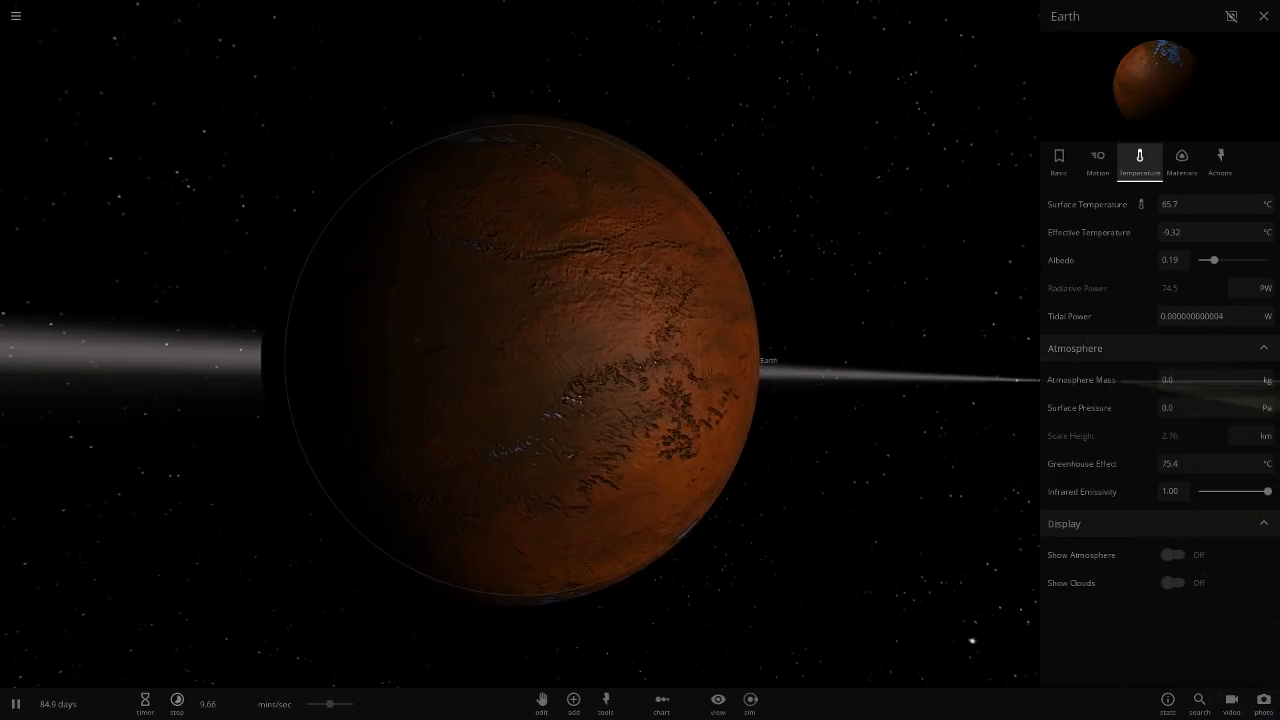
{"action": "left_click", "coordinate": [1181, 160]}
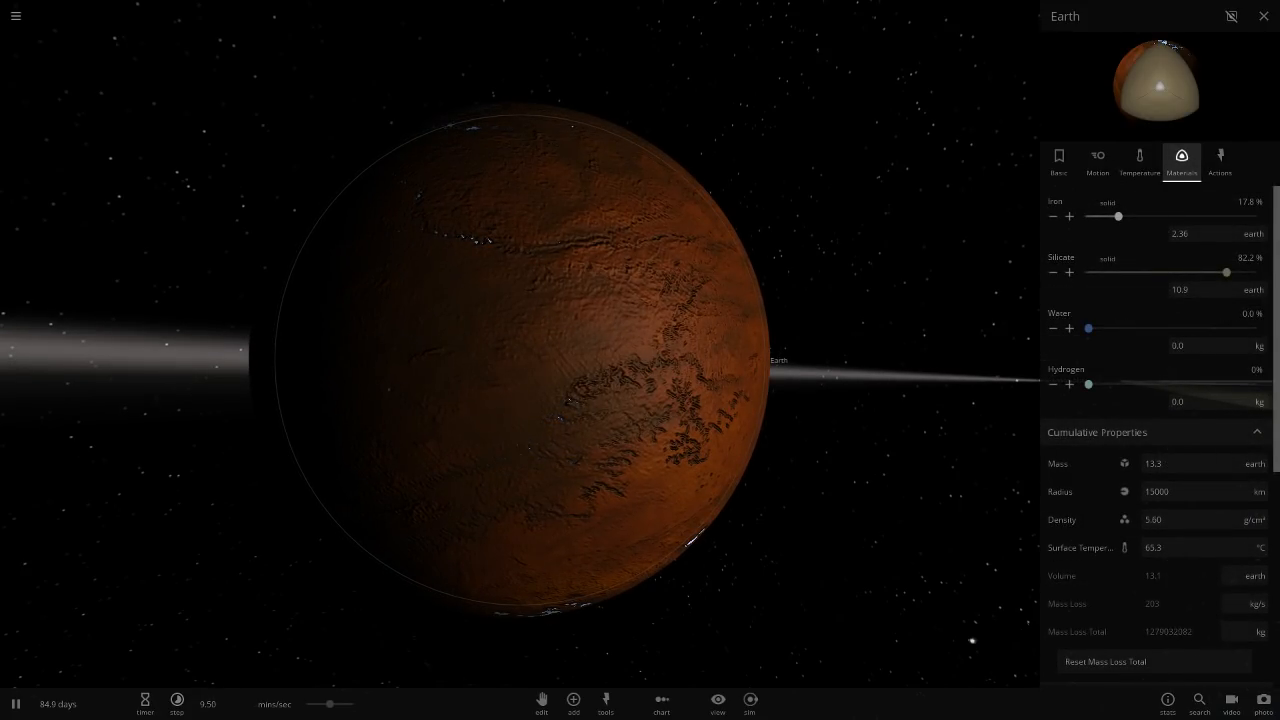
{"action": "left_click", "coordinate": [1058, 160]}
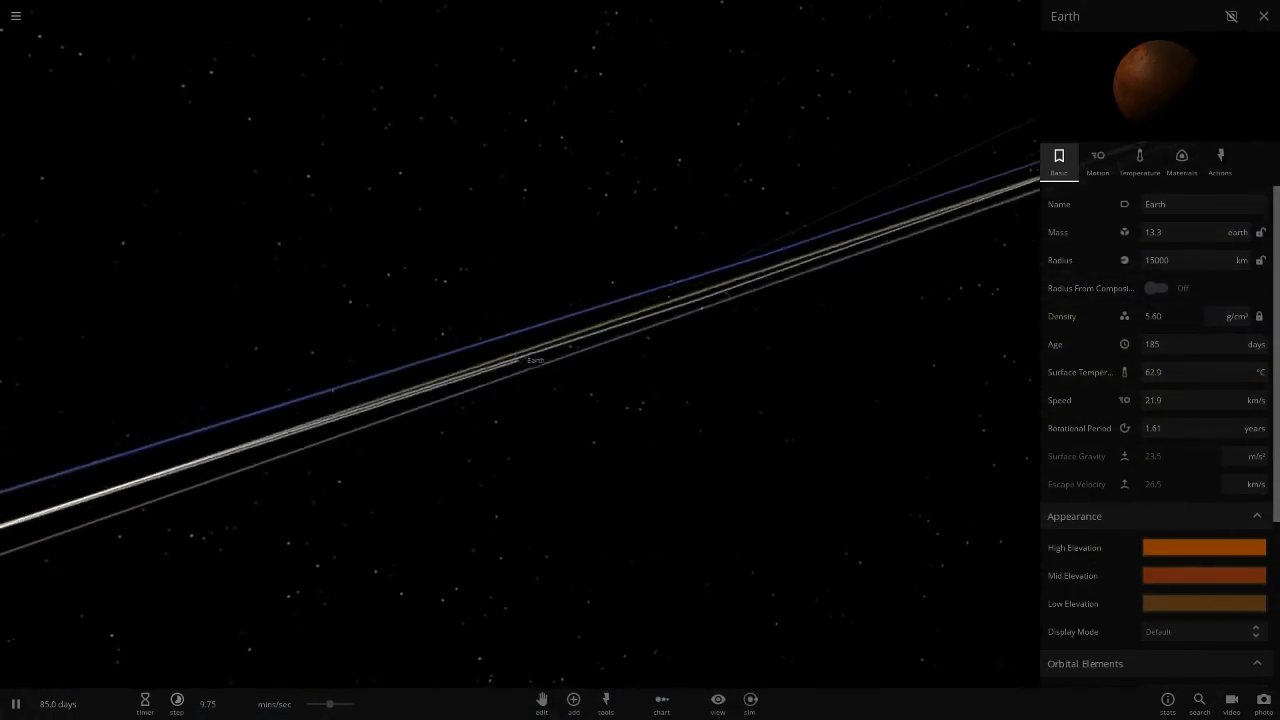
- Close Earth's properties and toggle the orbit lines off and back on across the system
{"action": "left_click", "coordinate": [1139, 160]}
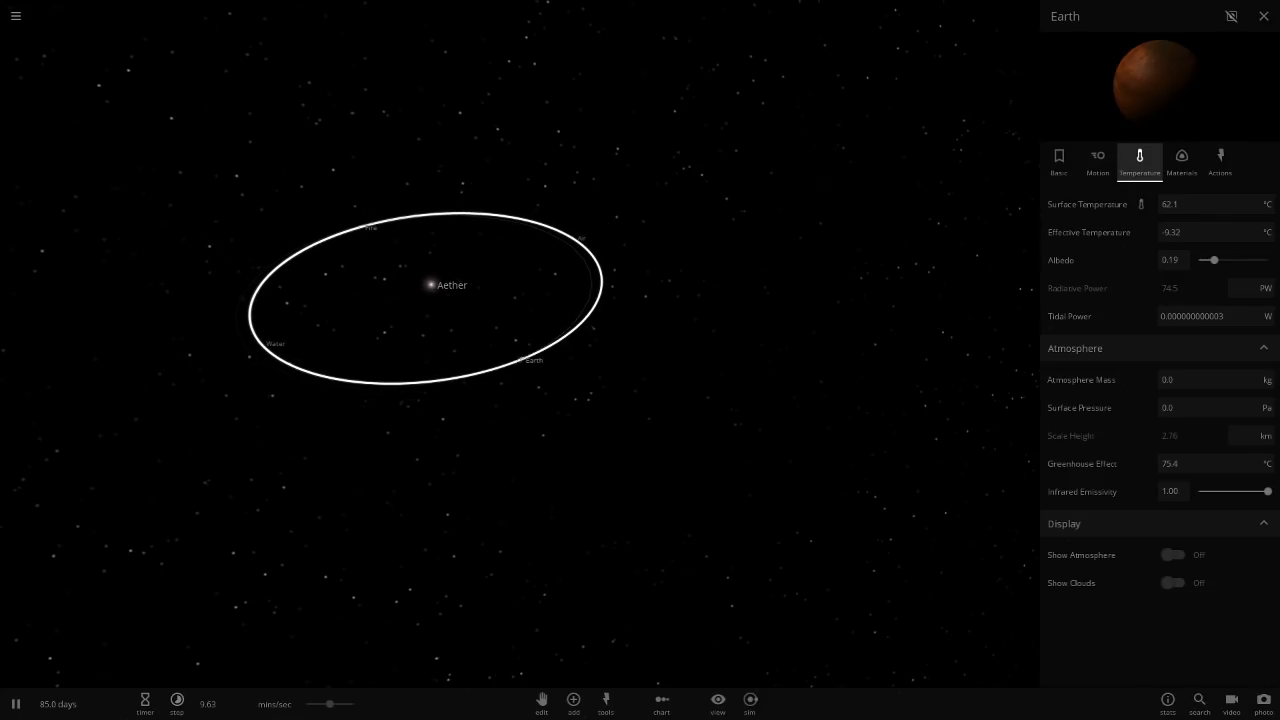
{"action": "left_click", "coordinate": [1260, 16]}
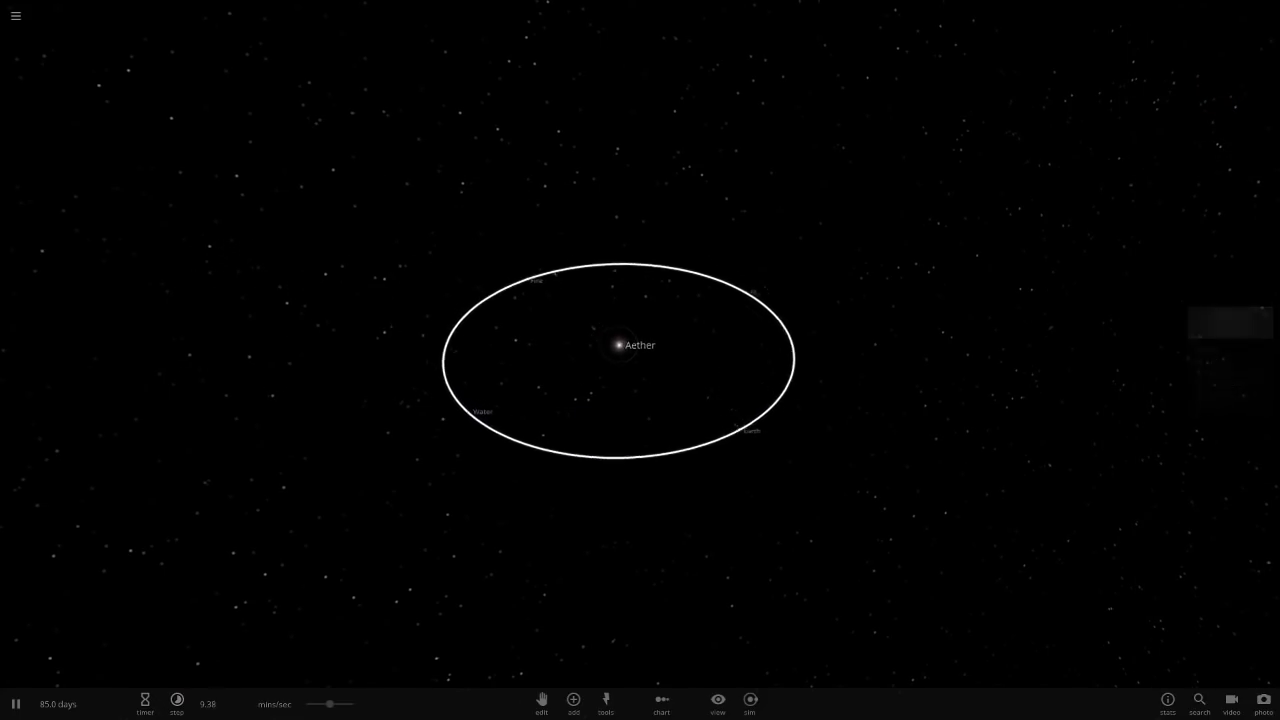
{"action": "left_click", "coordinate": [717, 705]}
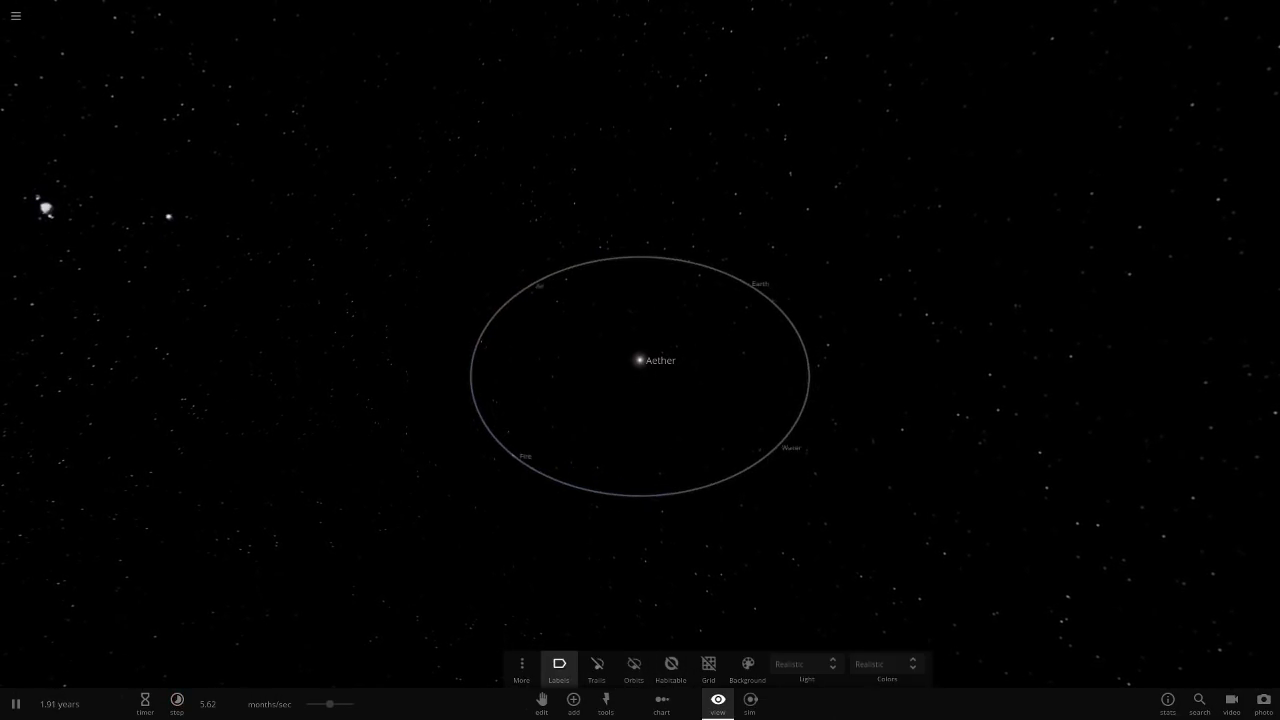
{"action": "left_click", "coordinate": [596, 664]}
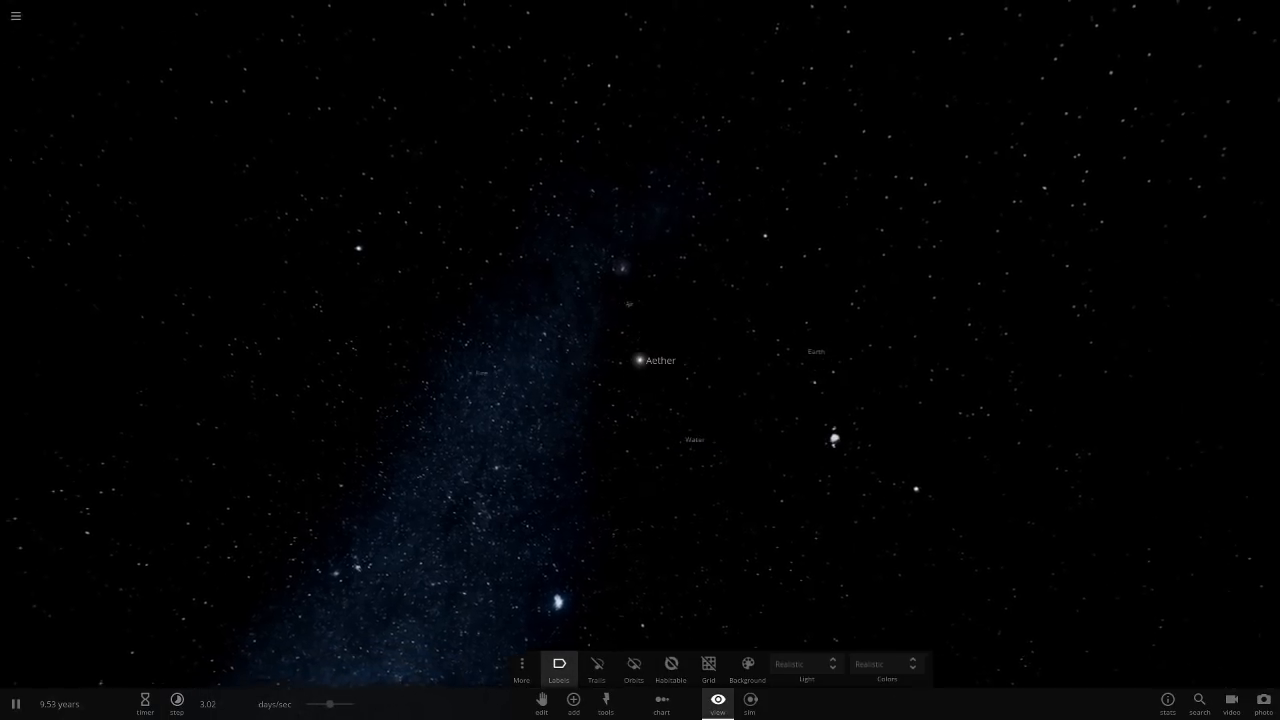
{"action": "left_click", "coordinate": [596, 664]}
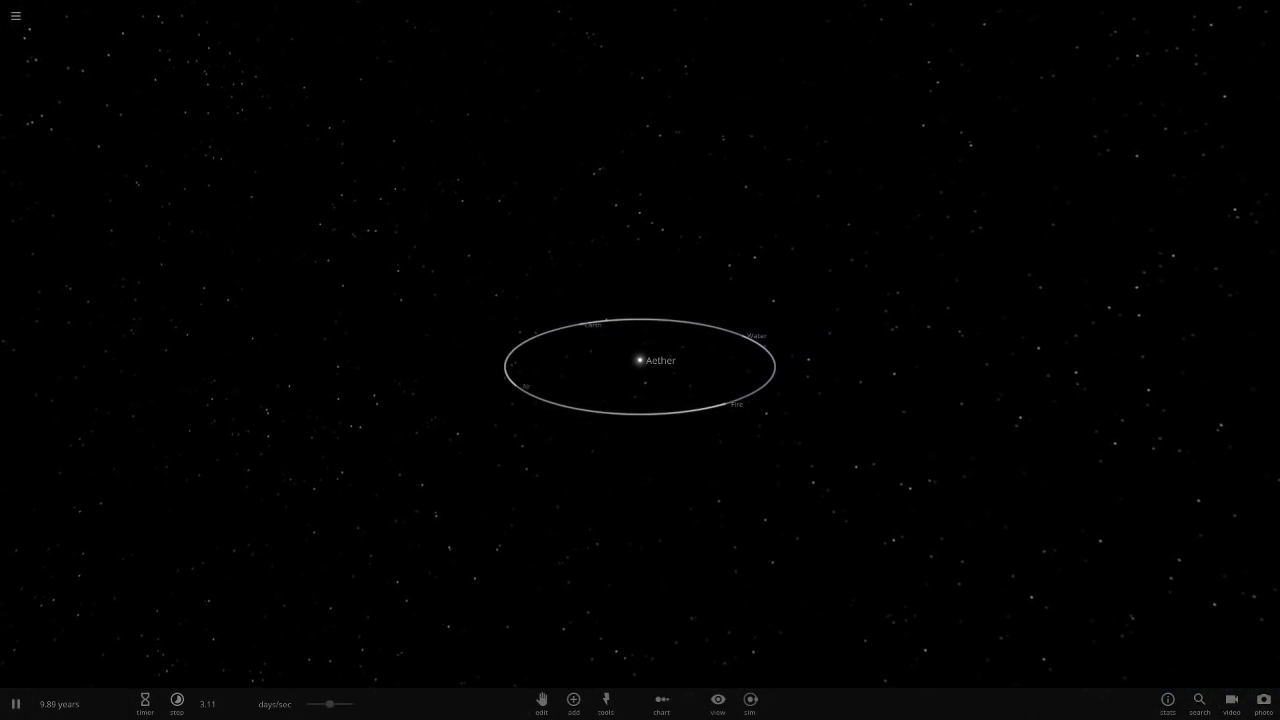
{"action": "left_click", "coordinate": [178, 700]}
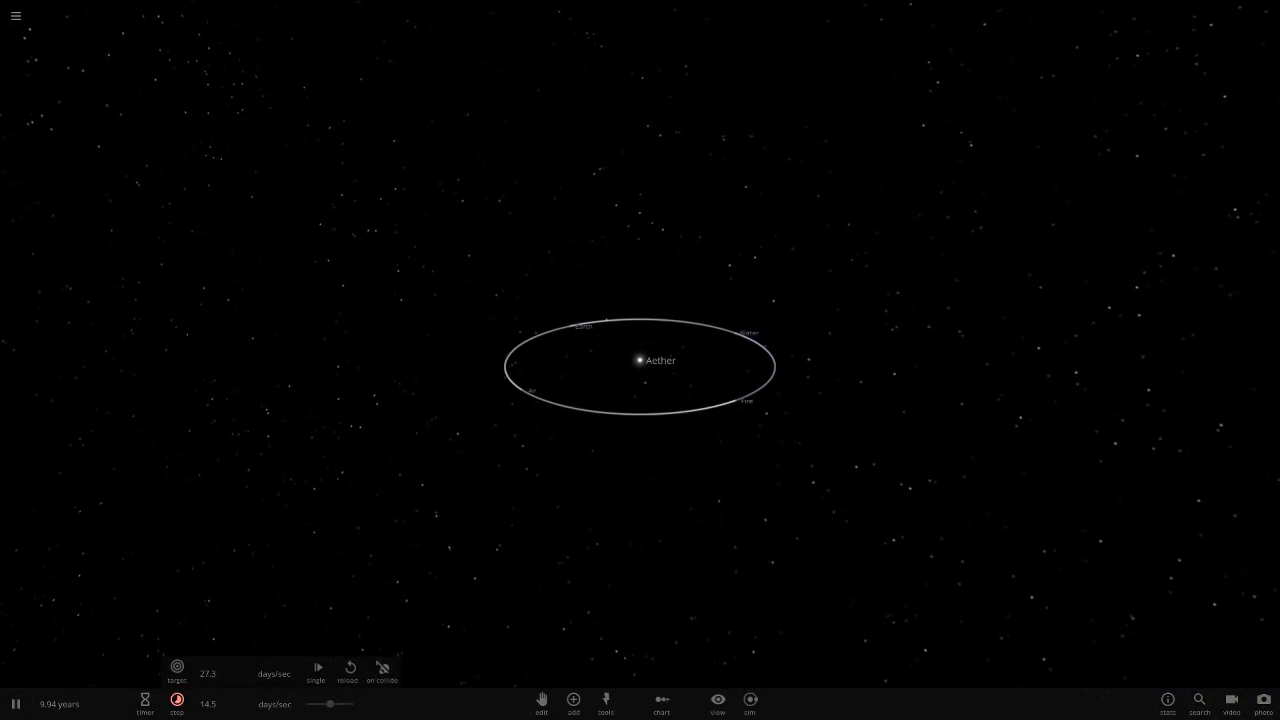